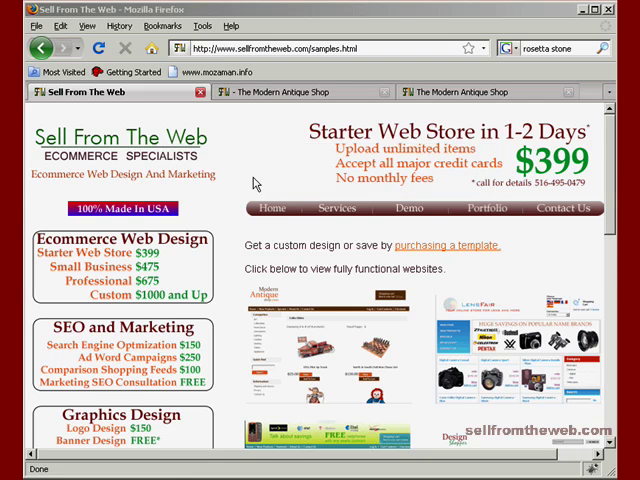
pyautogui.moveTo(344, 104)
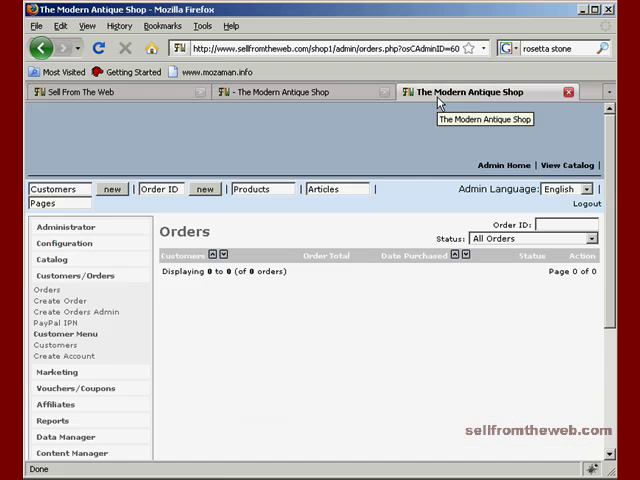
pyautogui.moveTo(292, 168)
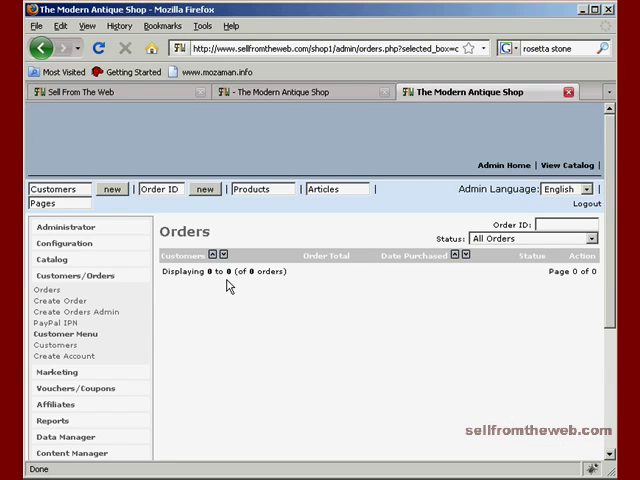
# Step: Switch from the empty admin Orders list over to the shop's storefront
pyautogui.click(290, 92)
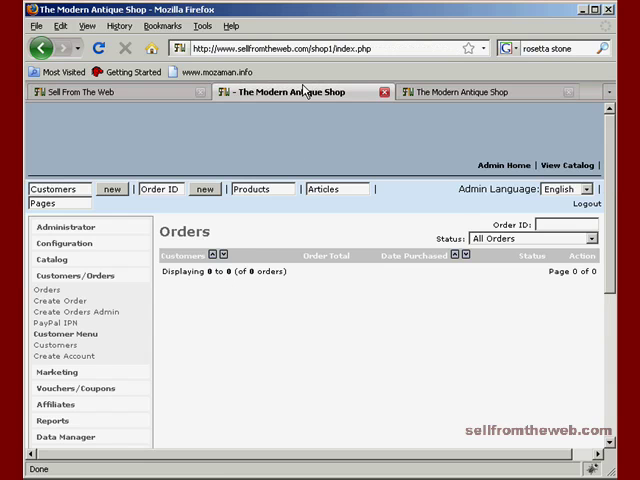
# Step: Add the Ardona Ultra Soft Wing Chair ($200.00) to the cart and start checkout
pyautogui.click(568, 166)
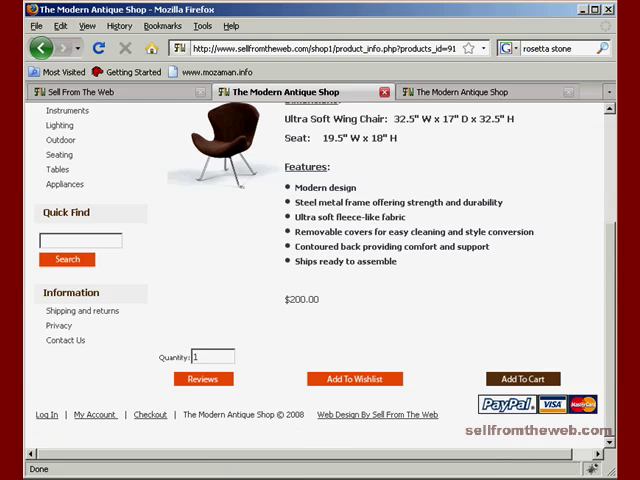
pyautogui.click(522, 378)
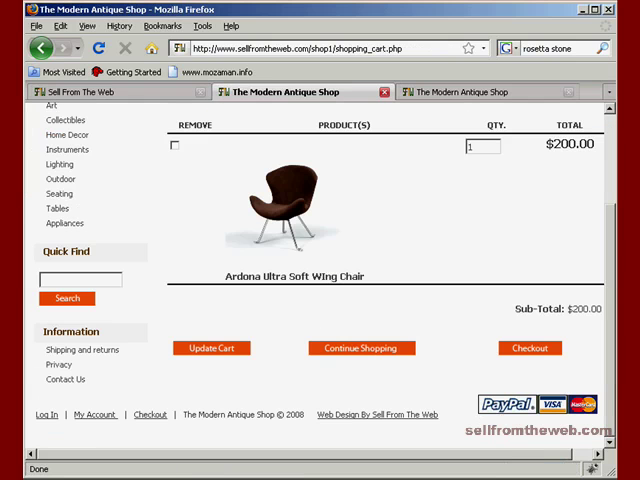
pyautogui.click(530, 348)
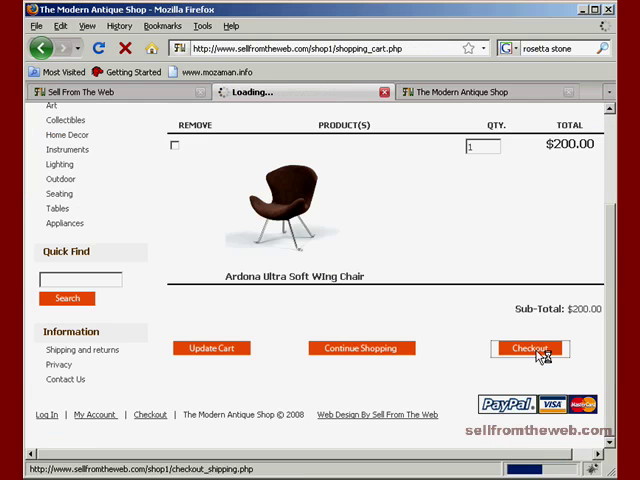
# Step: Reach the checkout sign-in page and scroll to the Proceed Directly to Checkout option
pyautogui.click(530, 348)
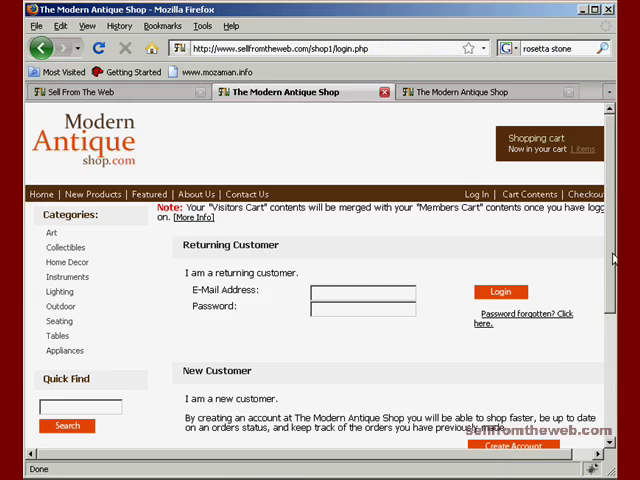
pyautogui.scroll(-3)
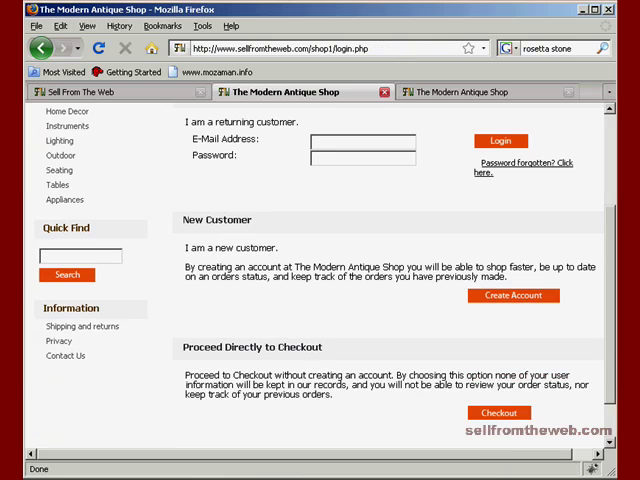
pyautogui.scroll(-3)
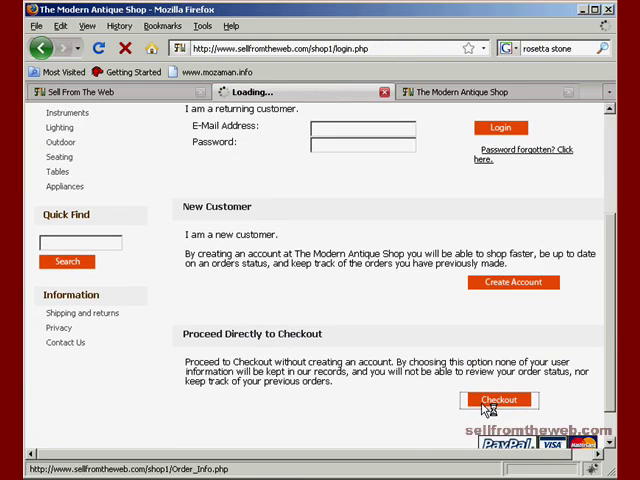
pyautogui.click(500, 400)
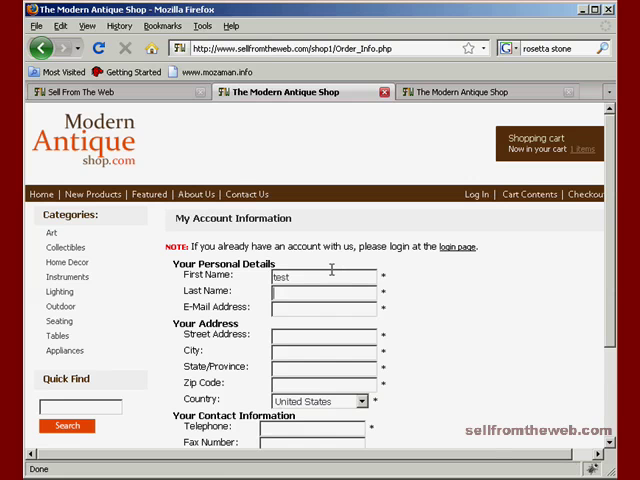
pyautogui.write('user')
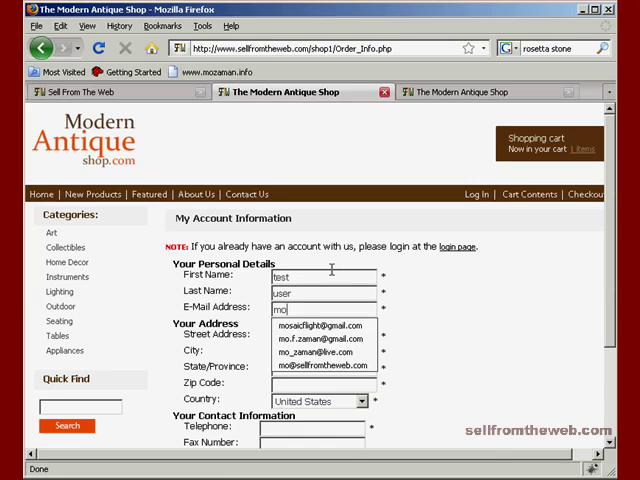
pyautogui.click(320, 364)
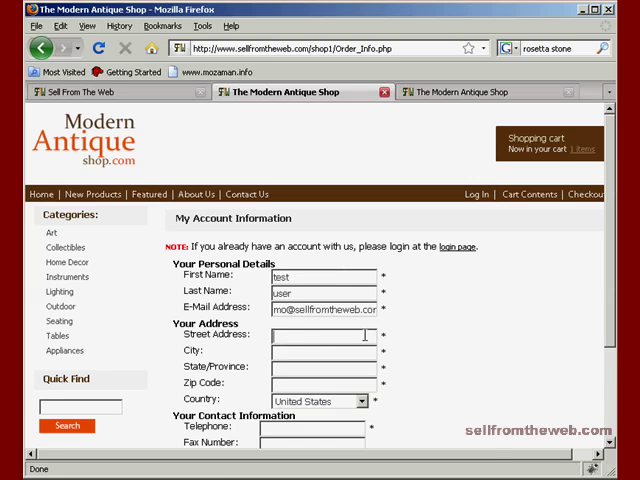
pyautogui.write('123 main street')
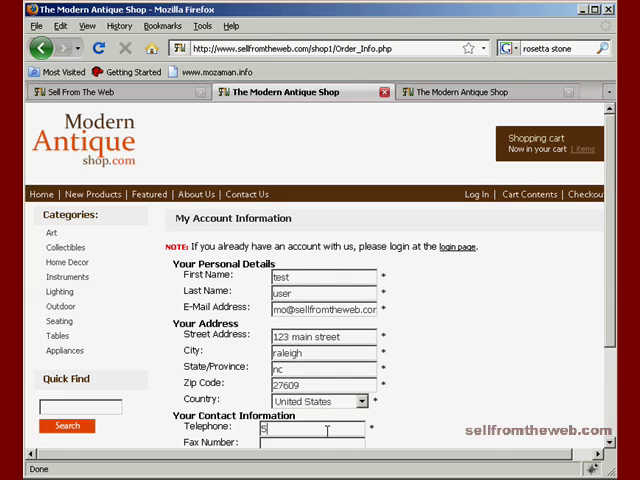
pyautogui.write('555-555-5555')
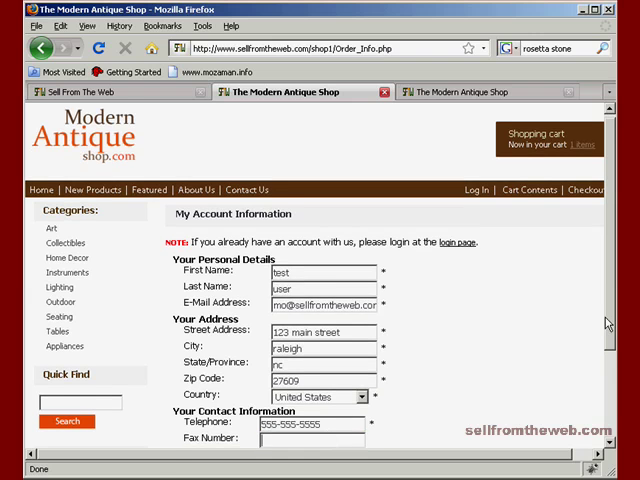
pyautogui.scroll(-3)
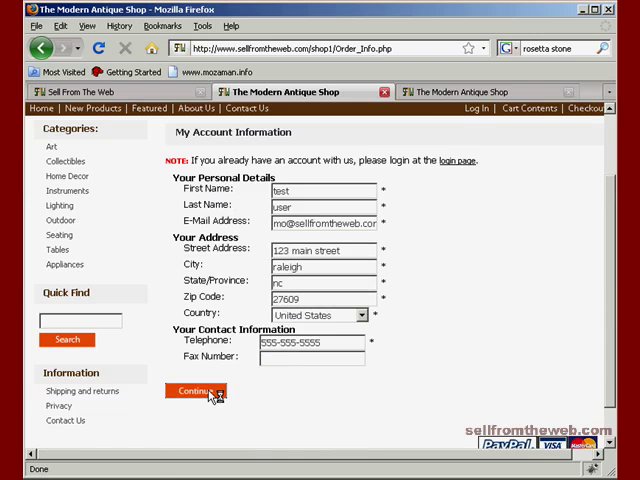
pyautogui.click(192, 392)
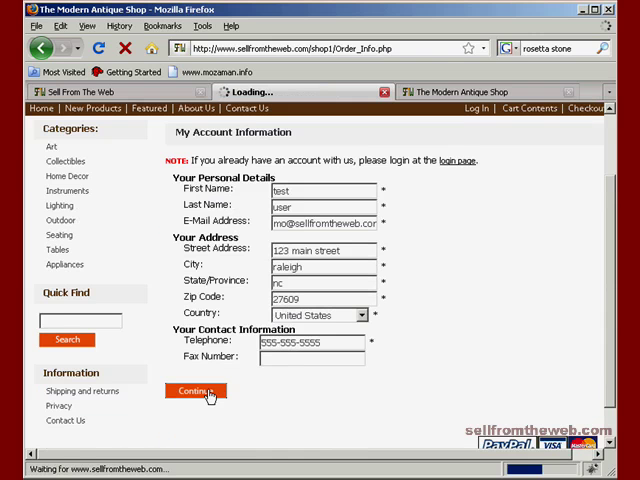
# Step: Accept test user's shipping address and continue to the payment information step
pyautogui.click(196, 392)
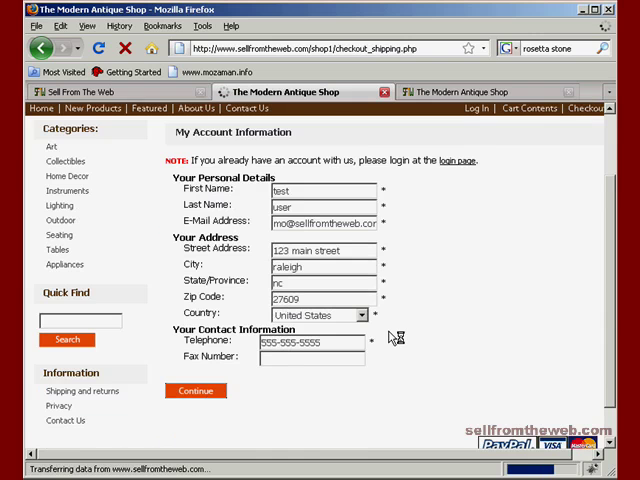
pyautogui.click(196, 390)
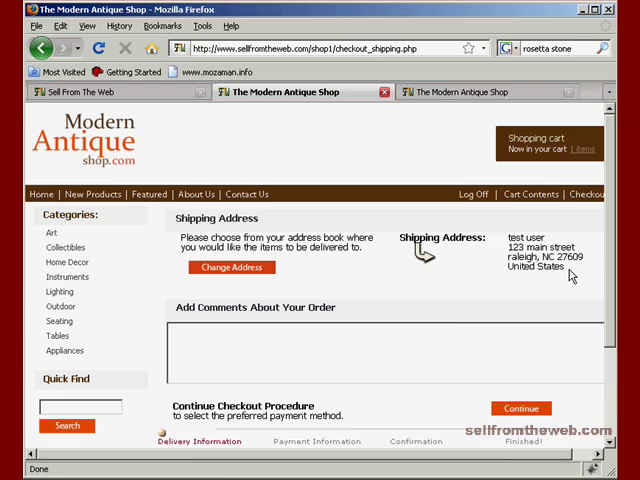
pyautogui.scroll(-3)
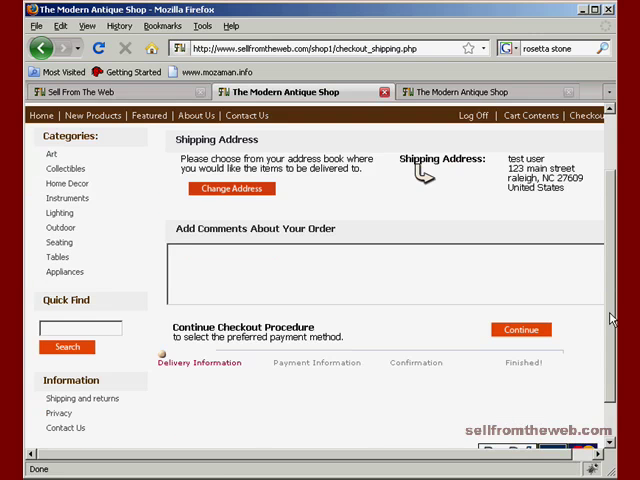
pyautogui.click(520, 330)
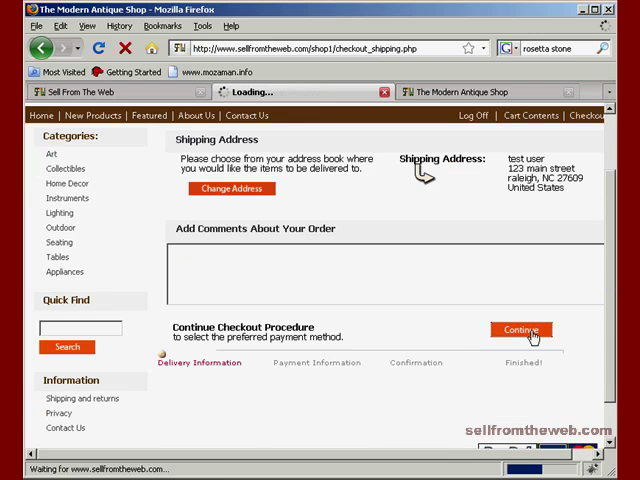
pyautogui.click(520, 330)
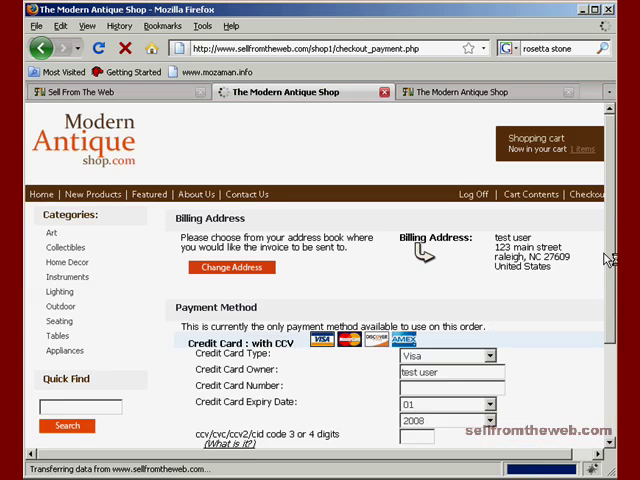
# Step: Enter Mastercard details with a card number starting 4, expiry year 2009 and CVV 123
pyautogui.scroll(-3)
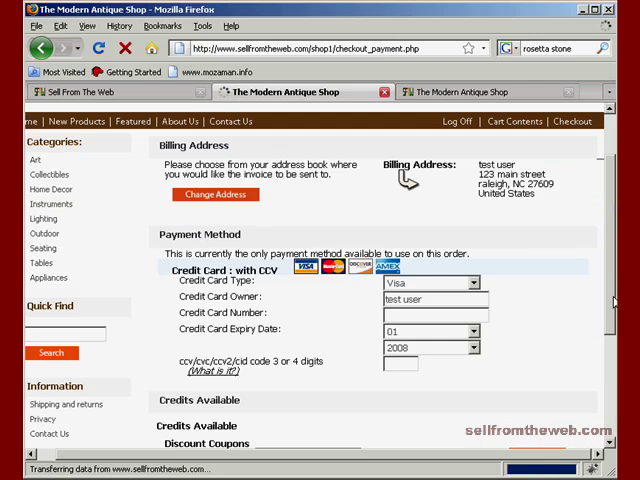
pyautogui.click(470, 284)
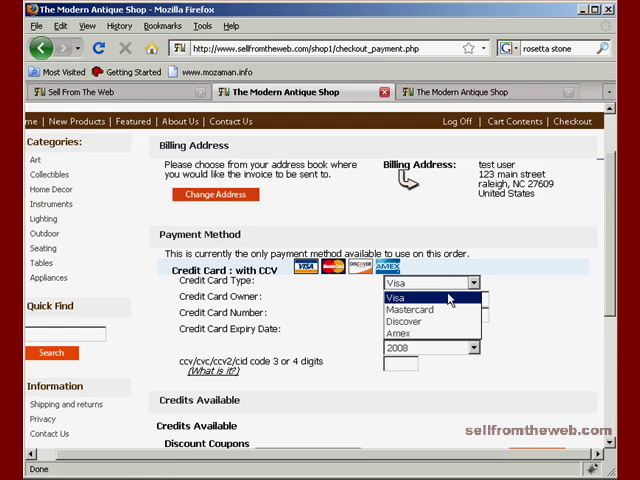
pyautogui.click(408, 308)
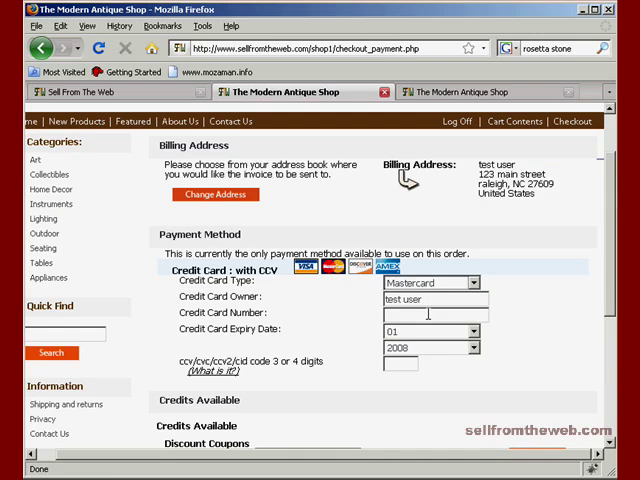
pyautogui.write('4')
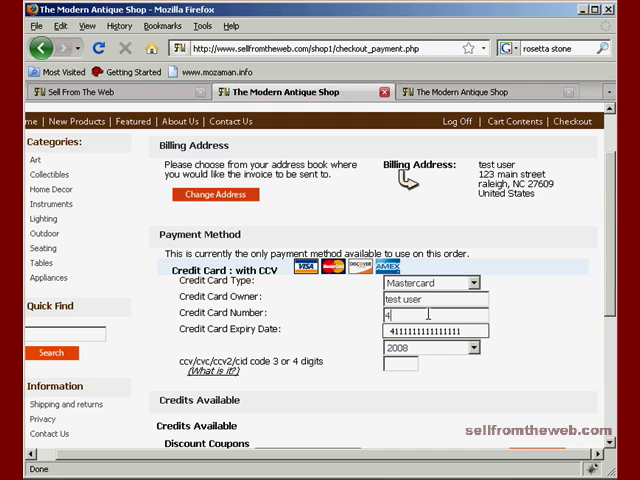
pyautogui.click(470, 344)
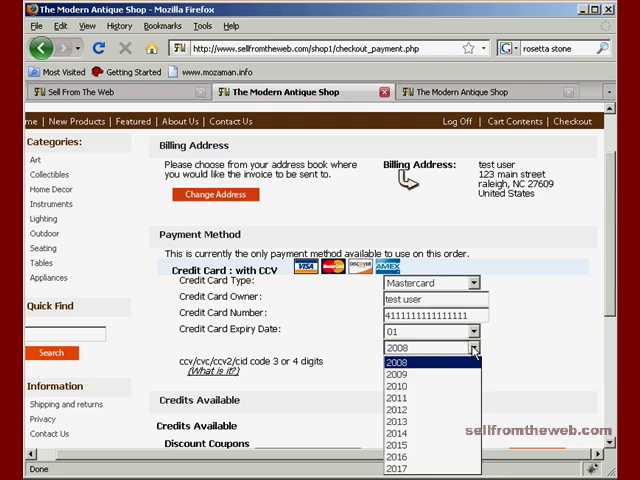
pyautogui.click(398, 372)
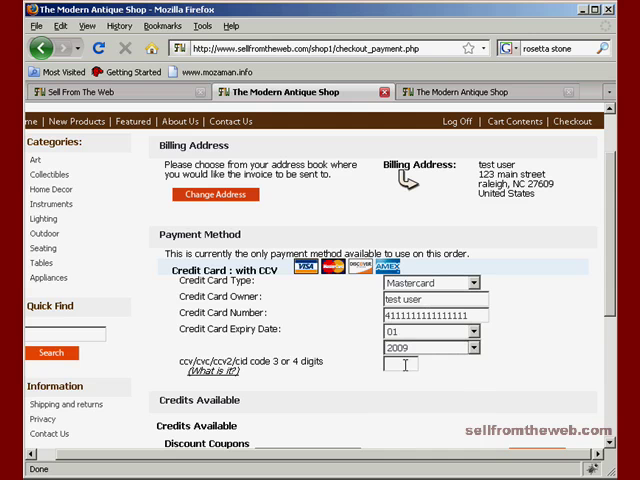
pyautogui.write('123')
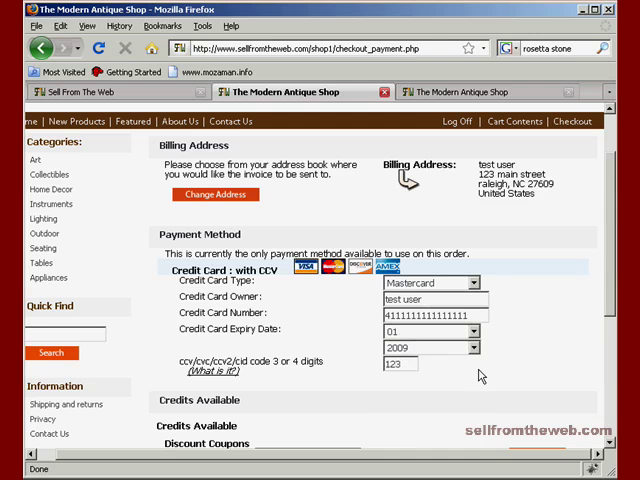
pyautogui.moveTo(608, 268)
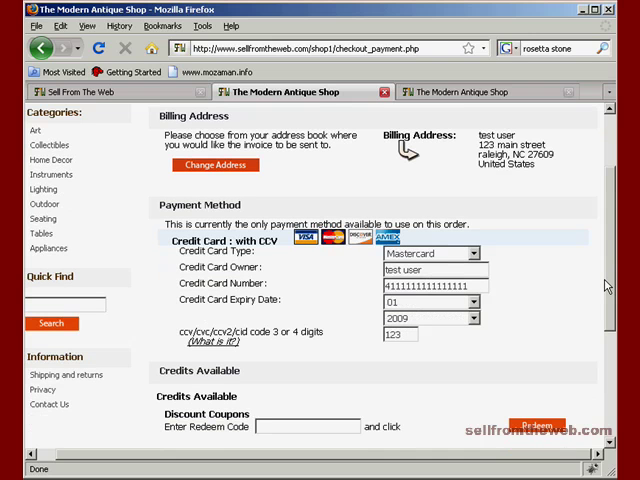
# Step: Continue the checkout procedure on to the order confirmation page
pyautogui.scroll(-3)
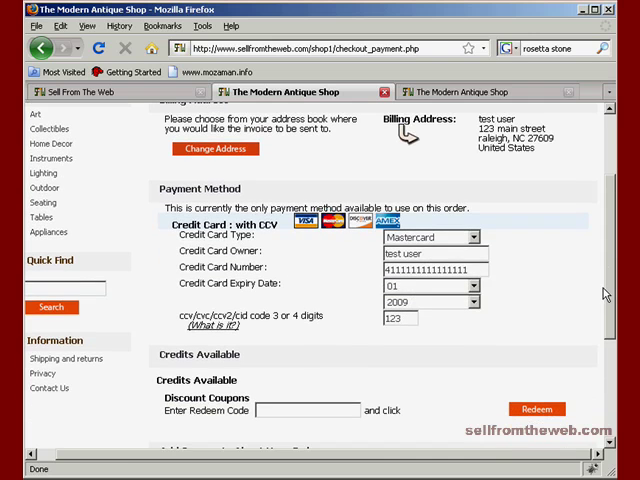
pyautogui.scroll(-3)
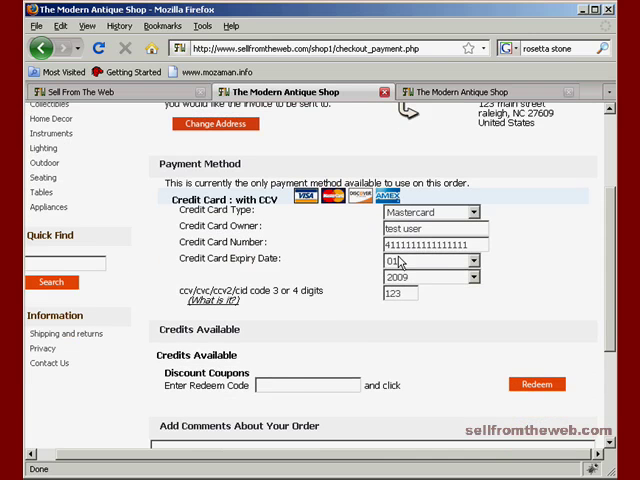
pyautogui.moveTo(564, 308)
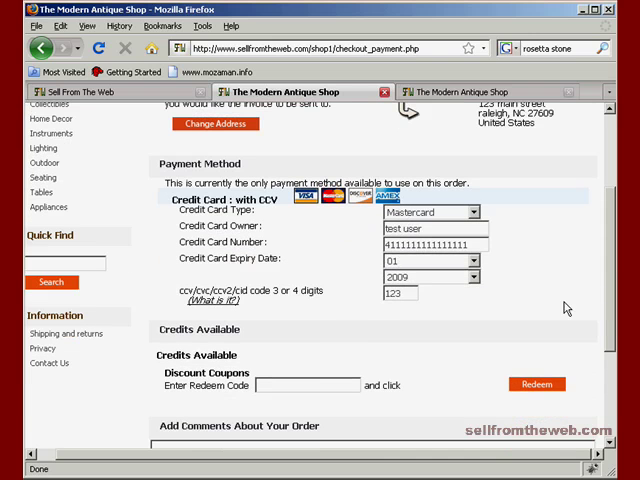
pyautogui.scroll(-3)
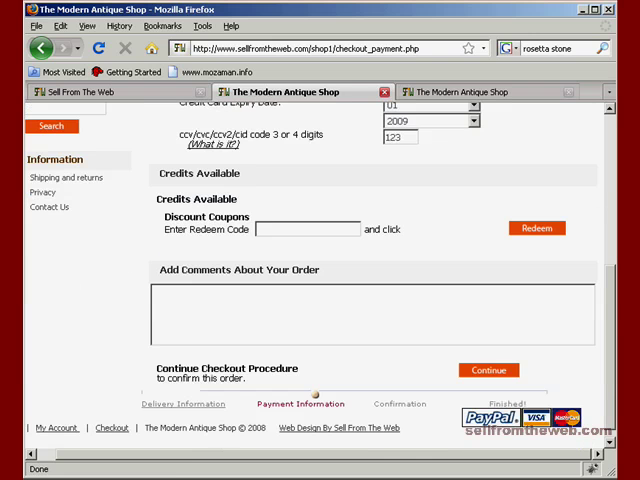
pyautogui.click(488, 370)
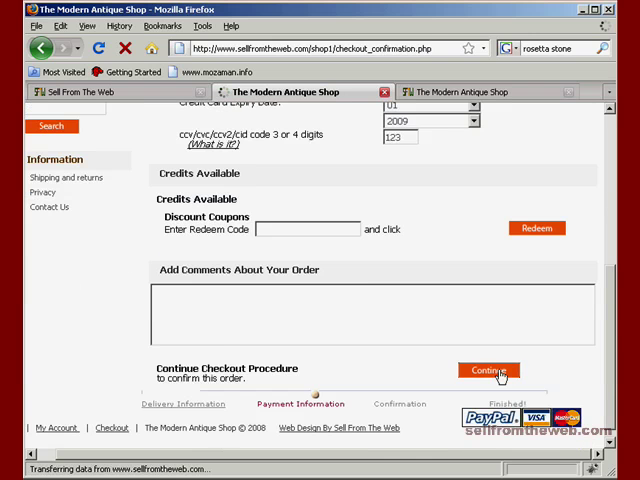
# Step: Review the $200.00 wing chair order confirmation and confirm the order
pyautogui.click(488, 370)
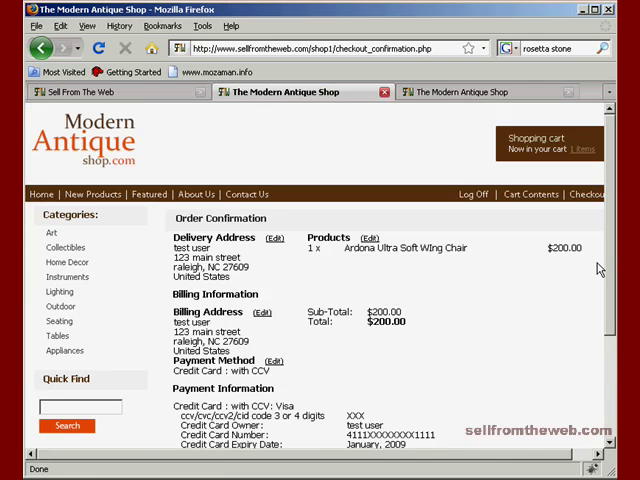
pyautogui.scroll(-3)
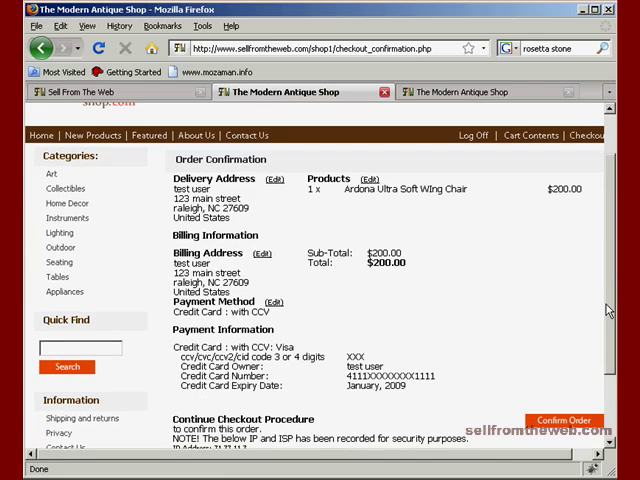
pyautogui.scroll(-3)
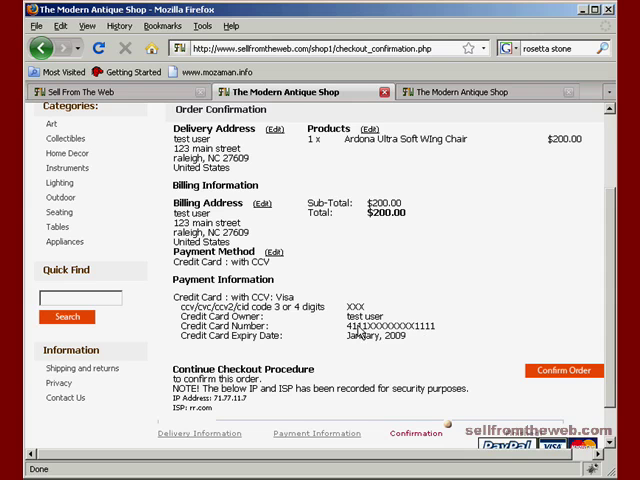
pyautogui.click(564, 370)
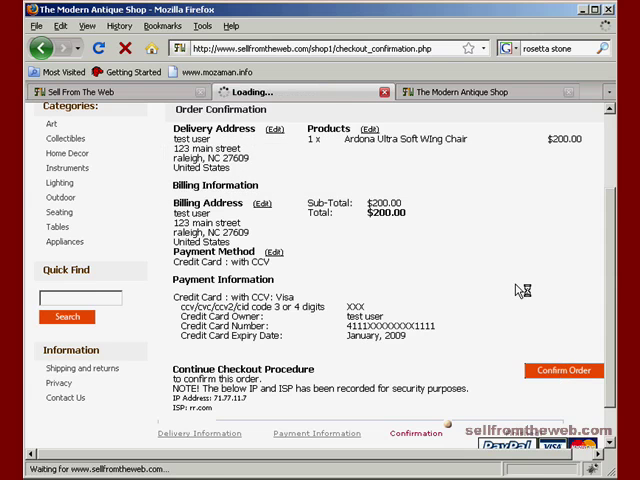
# Step: Finish checkout past the empty cart page and return to the storefront home
pyautogui.click(564, 370)
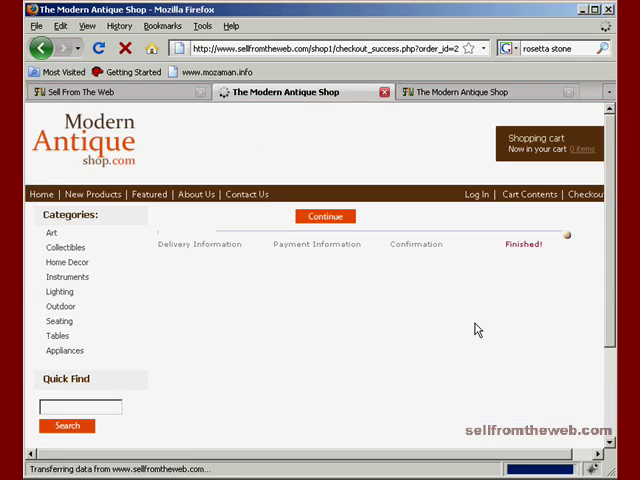
pyautogui.click(324, 216)
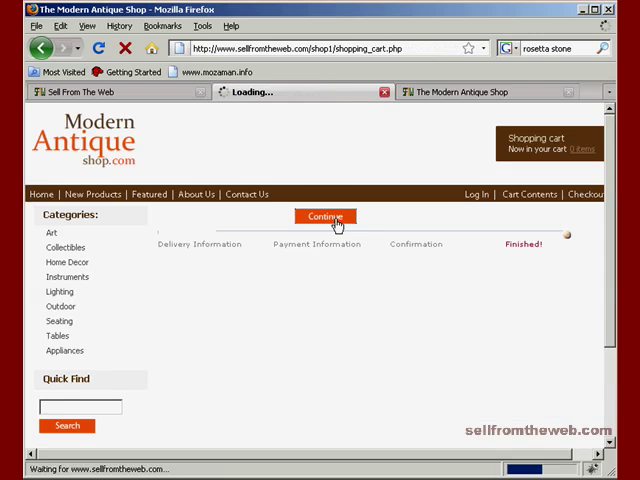
pyautogui.click(324, 216)
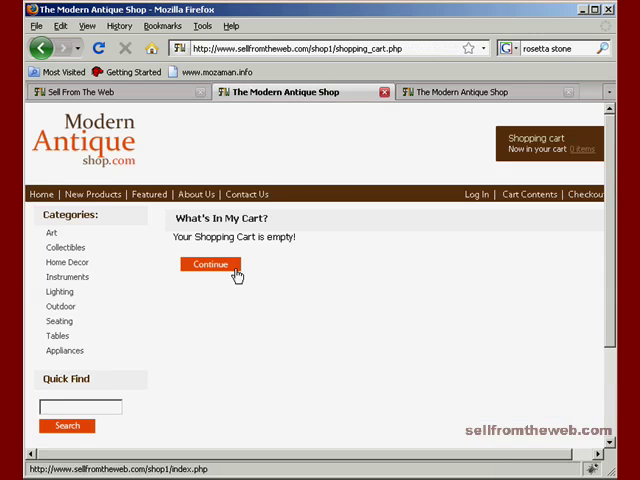
pyautogui.click(210, 264)
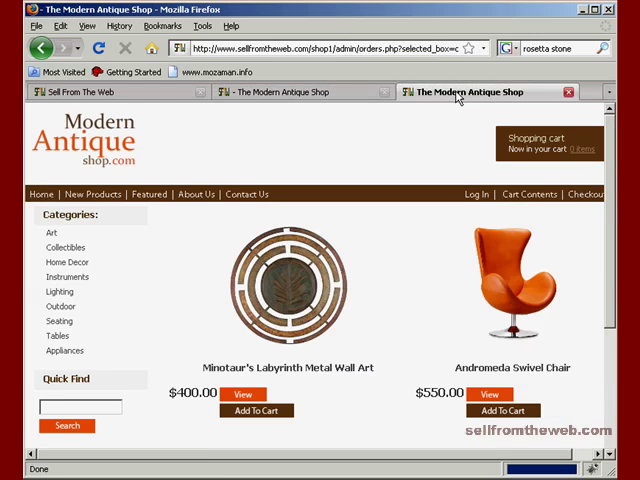
# Step: Reload the admin Orders list to show test user's new $200.00 Pending order
pyautogui.click(98, 48)
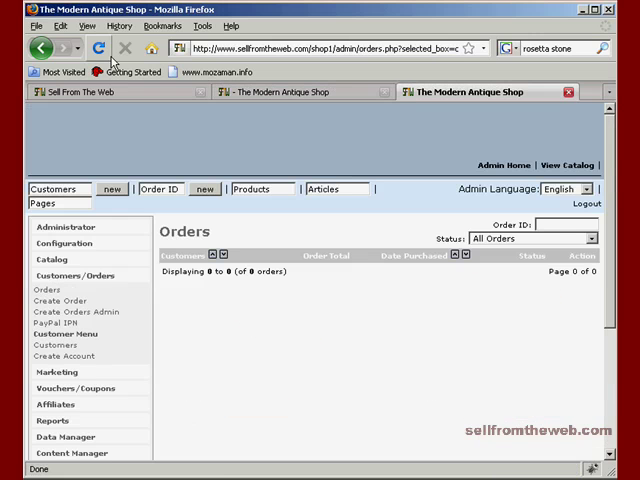
pyautogui.click(98, 48)
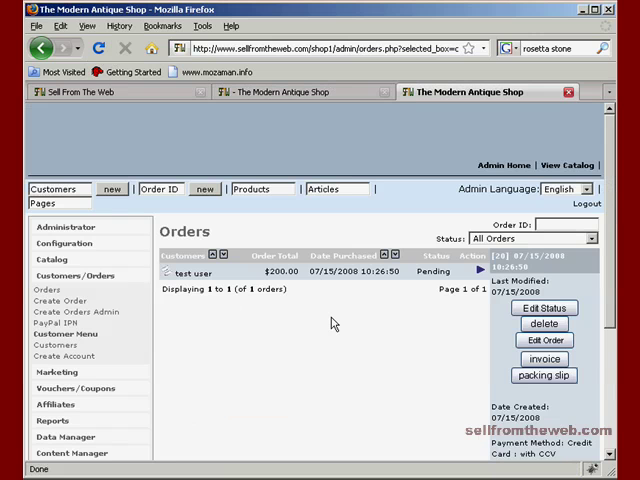
pyautogui.moveTo(334, 270)
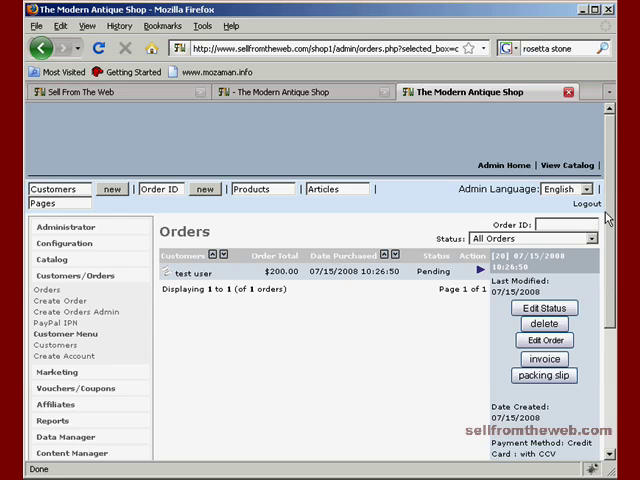
pyautogui.scroll(-3)
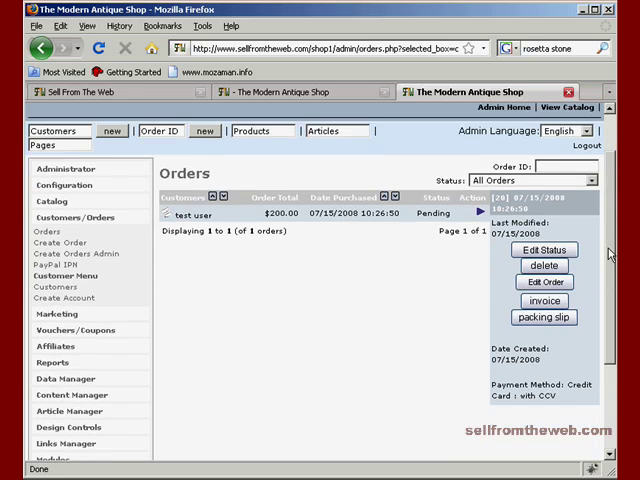
pyautogui.scroll(-3)
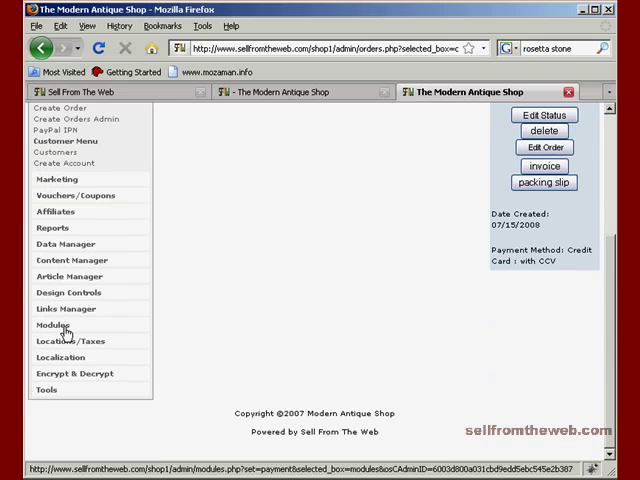
# Step: View the Payment Modules list and the Credit Card with CCV module's details
pyautogui.click(52, 324)
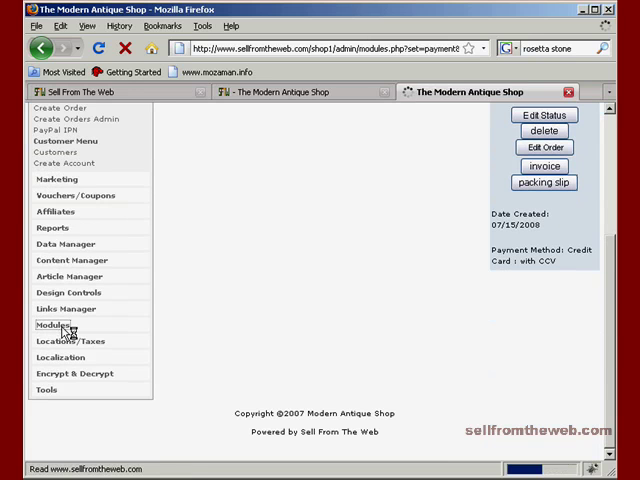
pyautogui.click(50, 324)
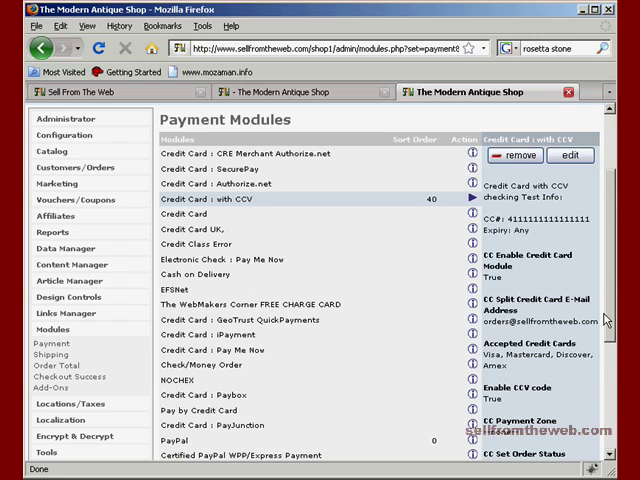
pyautogui.scroll(-3)
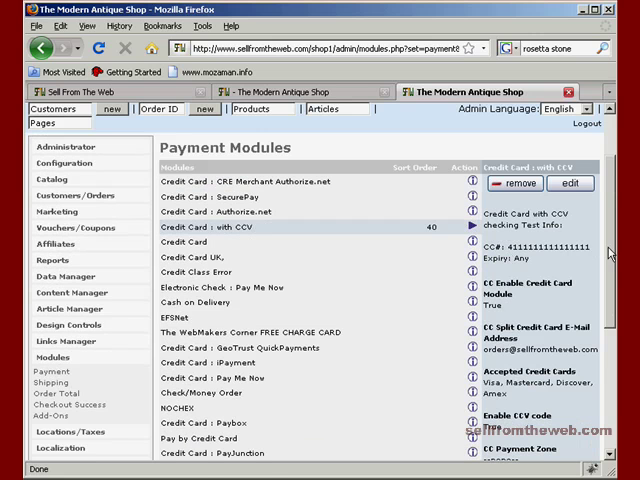
pyautogui.moveTo(64, 196)
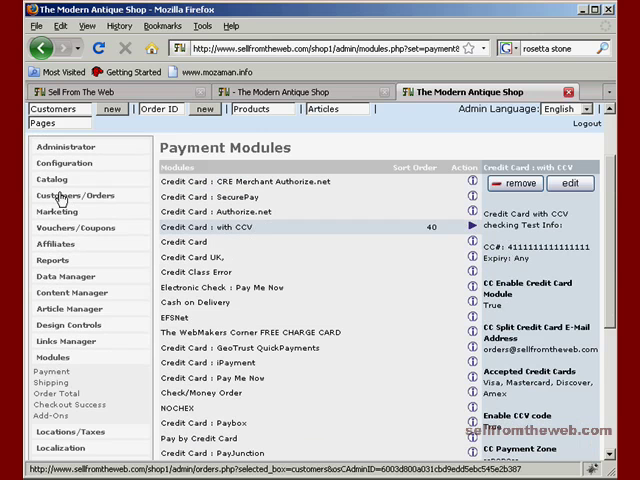
# Step: Open test user's order #20 from the Orders list and review its customer, payment and product details
pyautogui.click(68, 196)
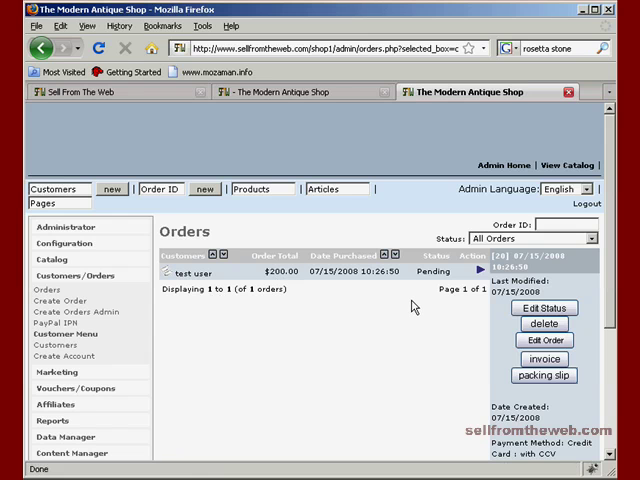
pyautogui.moveTo(438, 328)
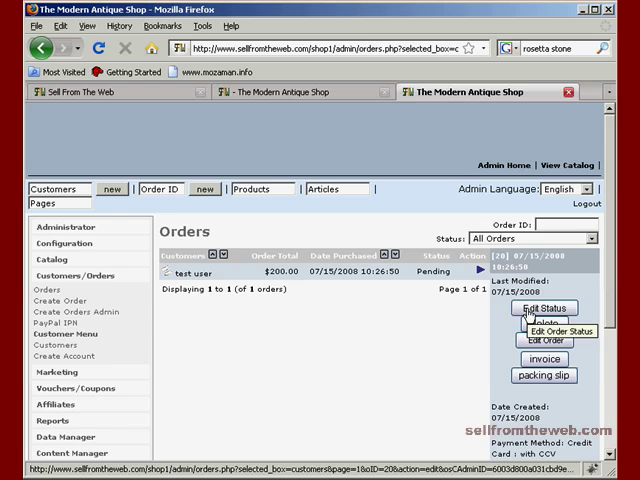
pyautogui.click(544, 308)
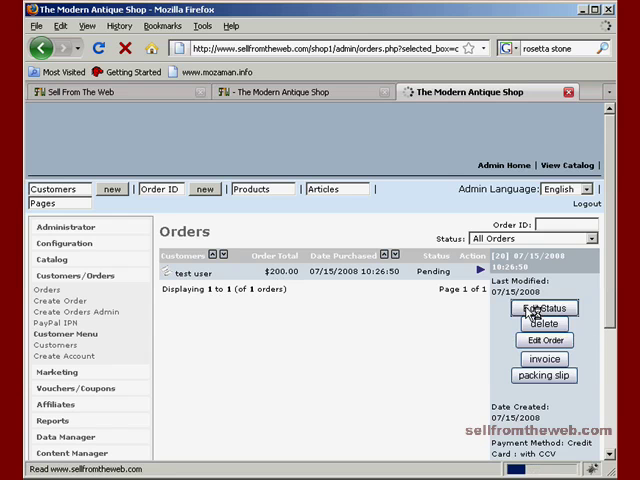
pyautogui.click(544, 308)
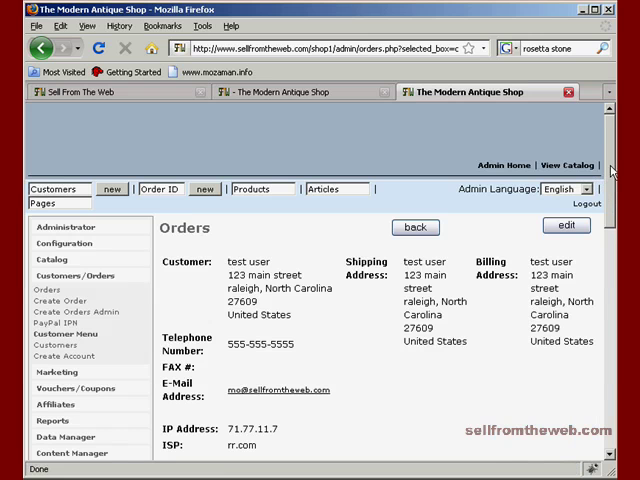
pyautogui.scroll(-3)
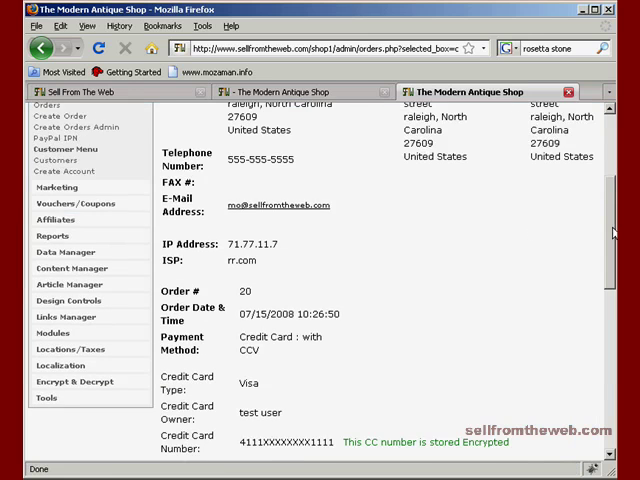
pyautogui.scroll(3)
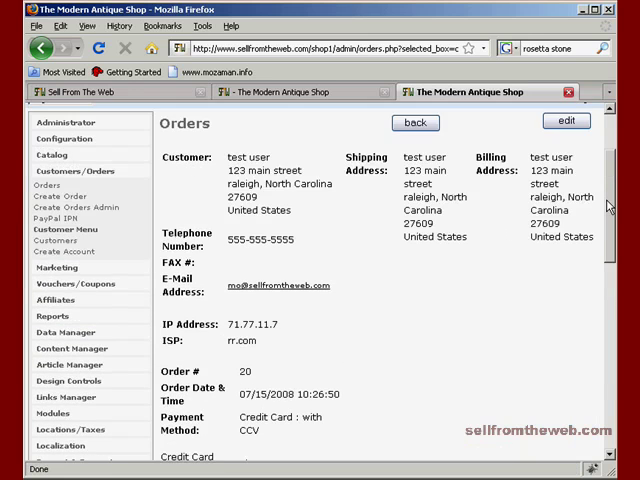
pyautogui.moveTo(256, 178)
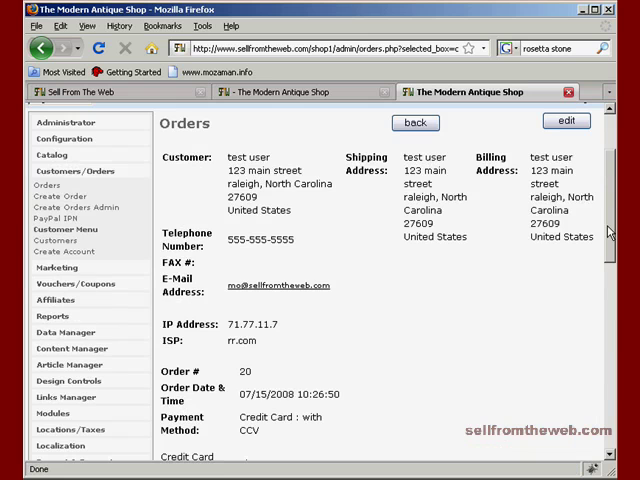
pyautogui.scroll(-3)
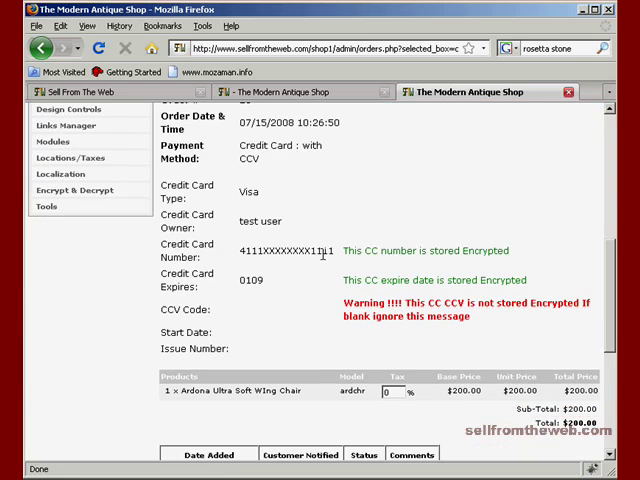
pyautogui.moveTo(258, 292)
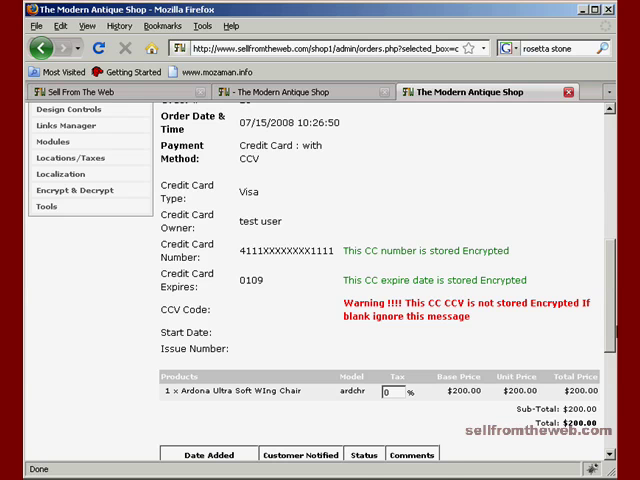
pyautogui.scroll(-3)
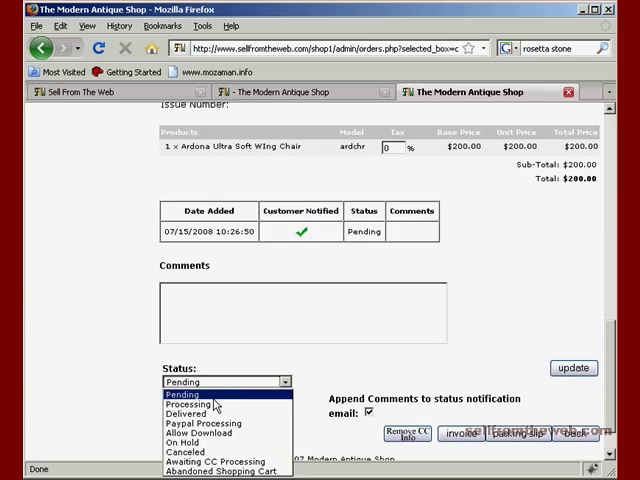
# Step: Change order #20's status to Processing with Notify Customer kept, and update the order
pyautogui.click(196, 404)
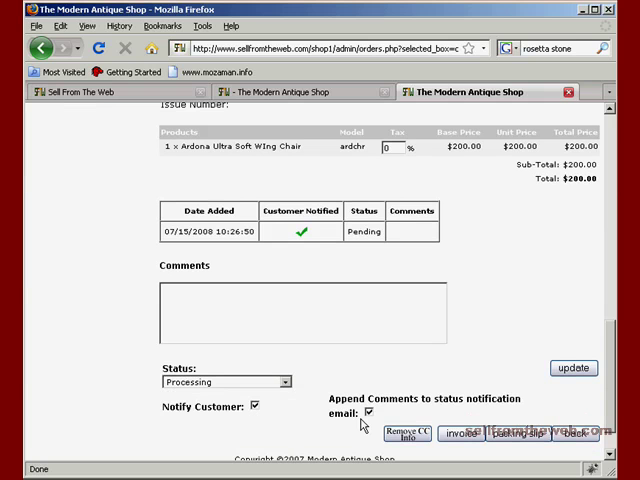
pyautogui.moveTo(248, 312)
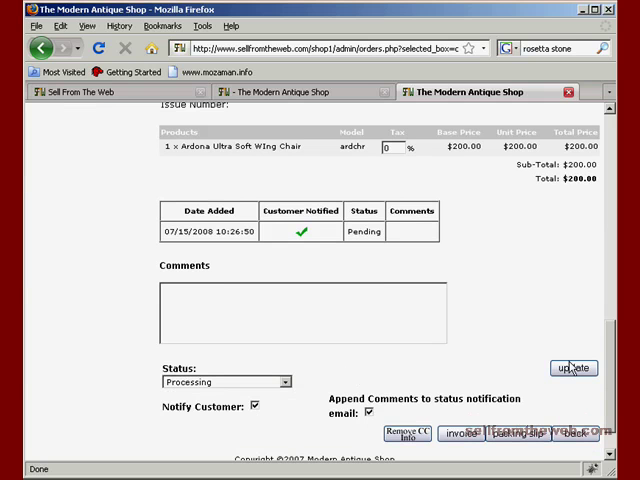
pyautogui.click(572, 368)
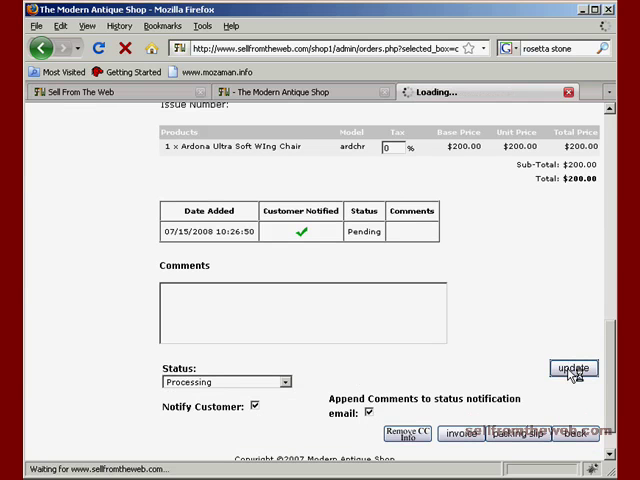
pyautogui.click(572, 368)
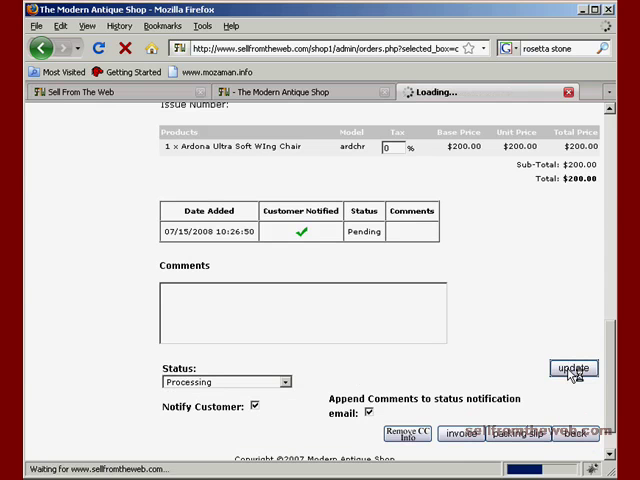
pyautogui.click(572, 368)
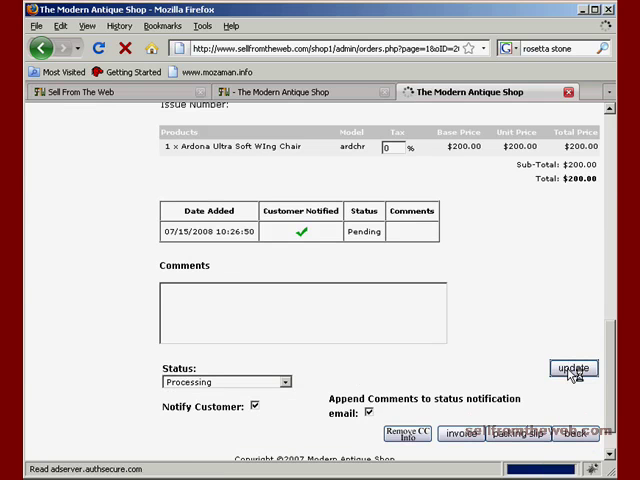
pyautogui.click(572, 368)
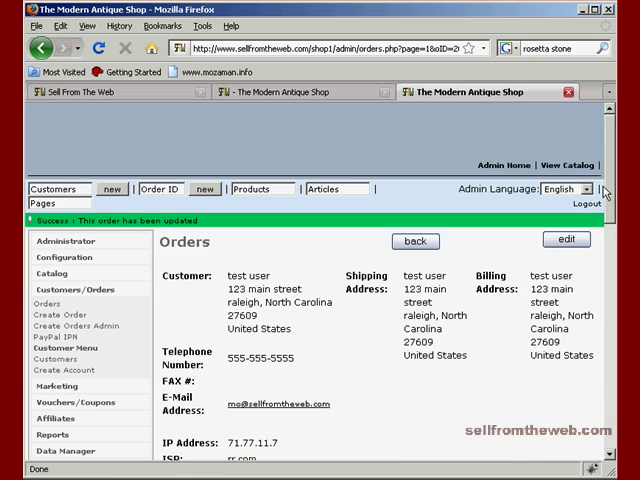
pyautogui.scroll(-3)
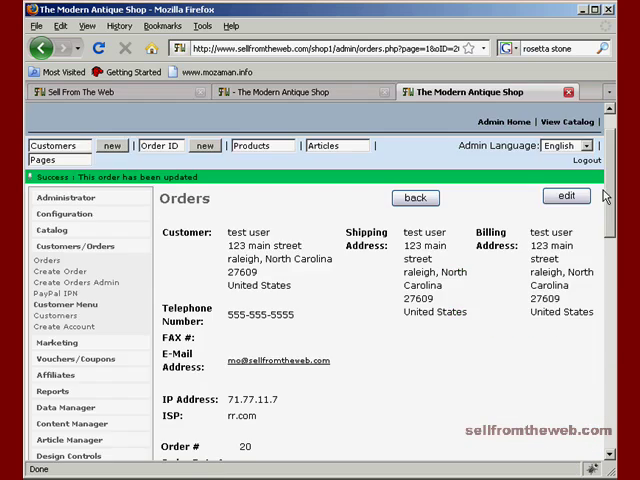
pyautogui.scroll(-3)
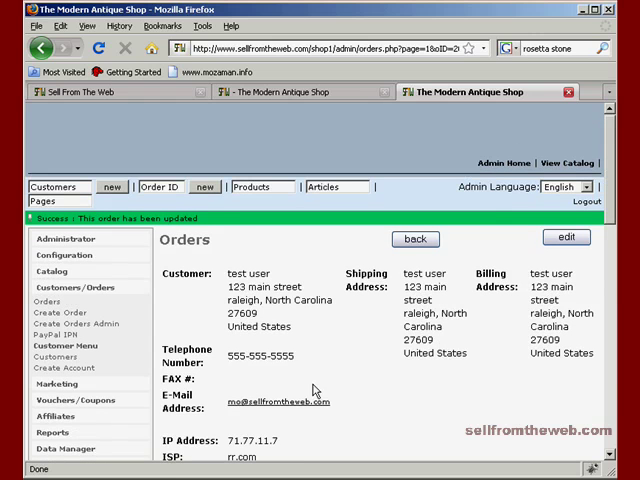
pyautogui.moveTo(64, 368)
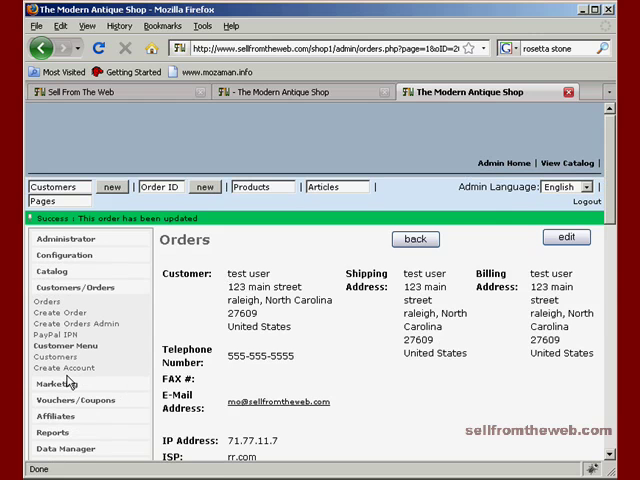
pyautogui.click(62, 368)
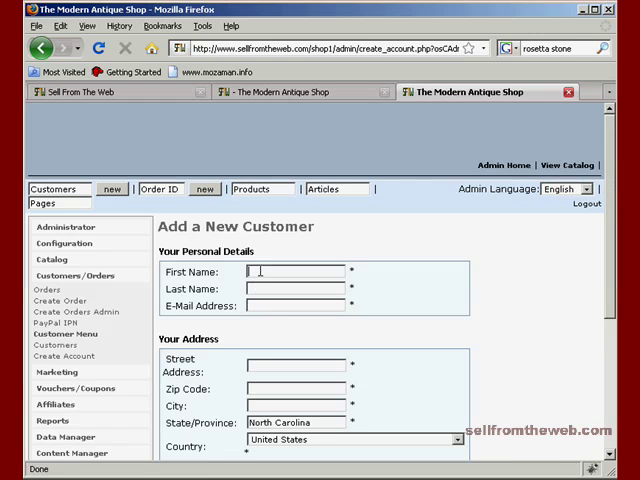
pyautogui.write('N')
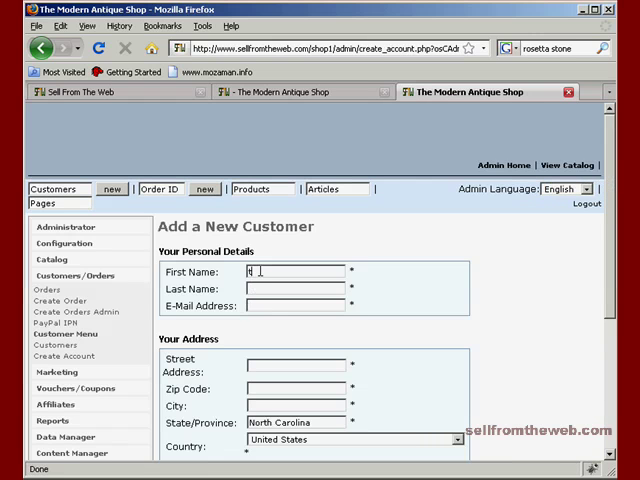
pyautogui.write('test')
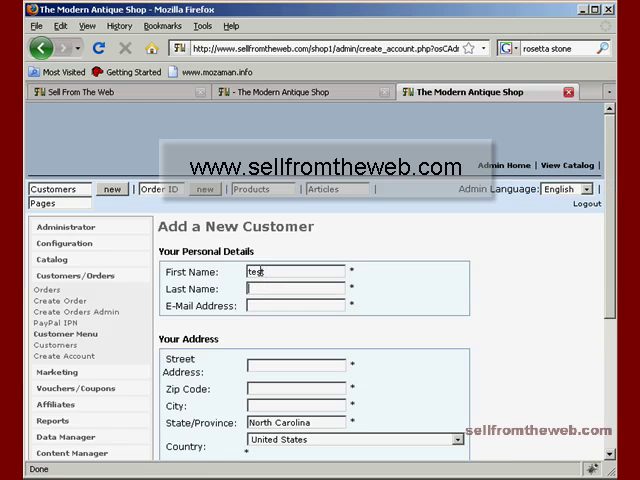
pyautogui.write('user 2')
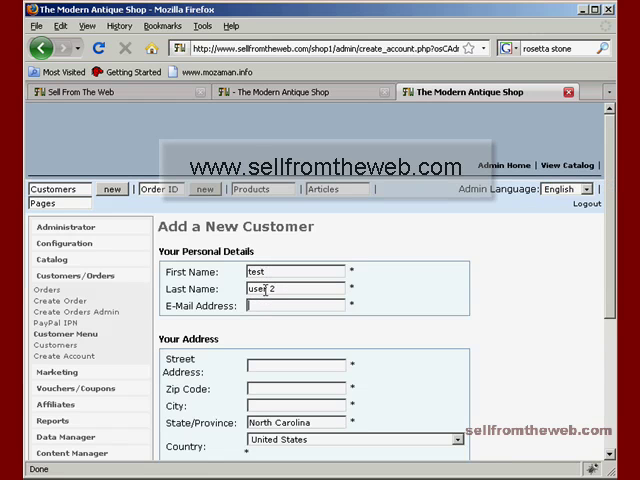
pyautogui.write('email@email.com')
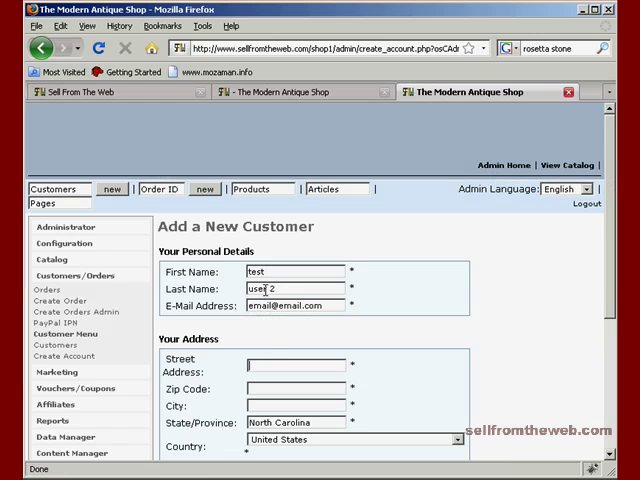
pyautogui.write('12')
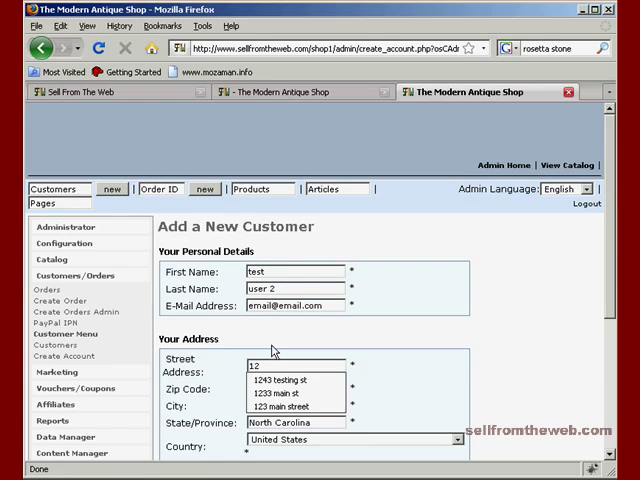
pyautogui.click(290, 392)
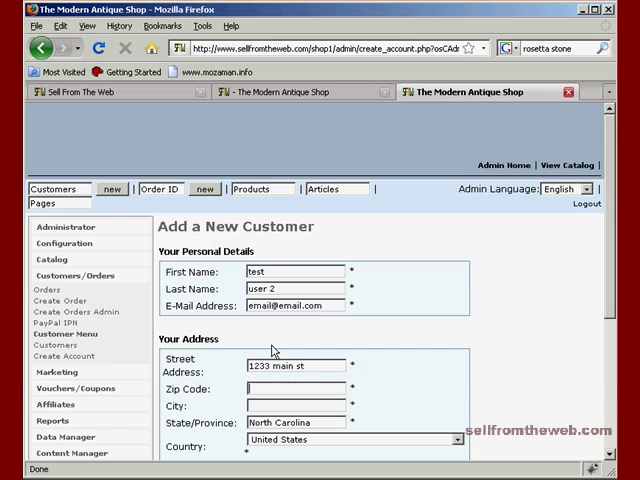
pyautogui.write('27637')
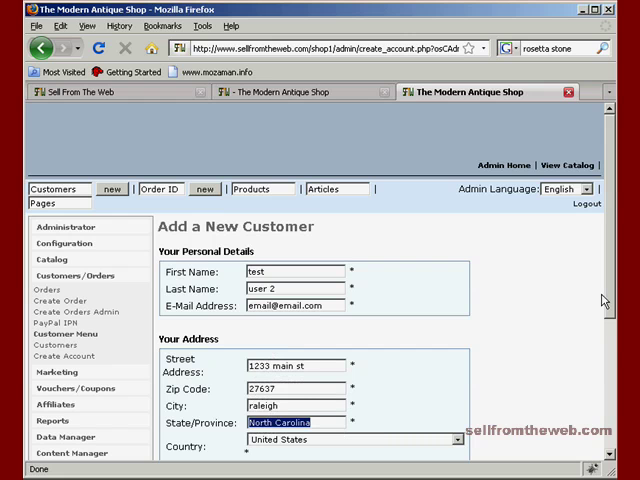
pyautogui.scroll(-3)
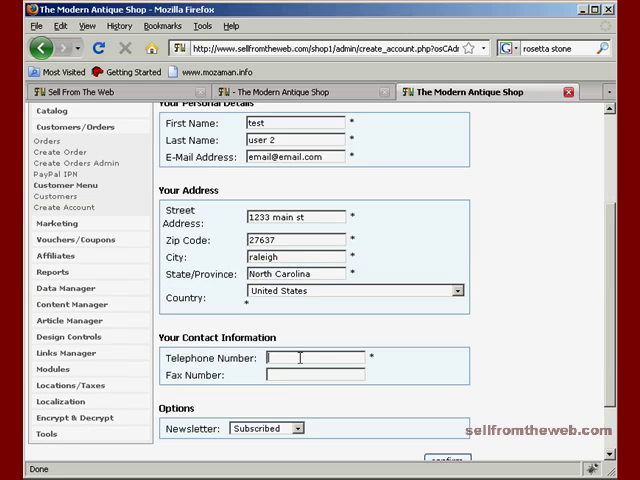
pyautogui.write('555-555-5555')
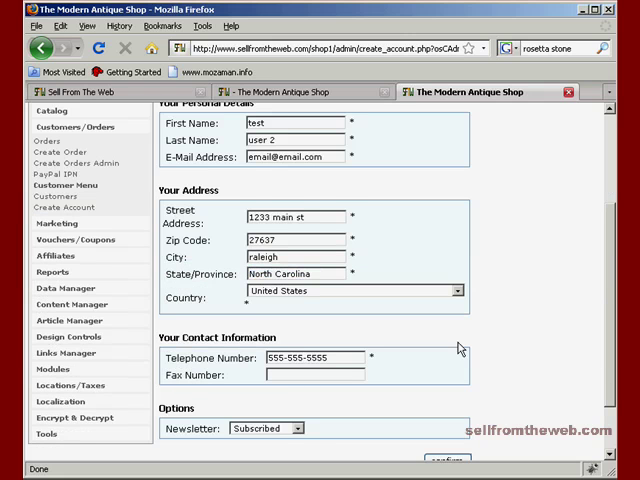
pyautogui.scroll(-3)
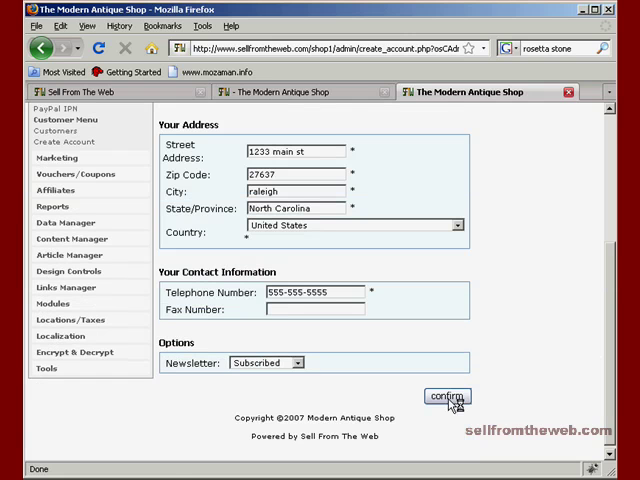
pyautogui.click(446, 396)
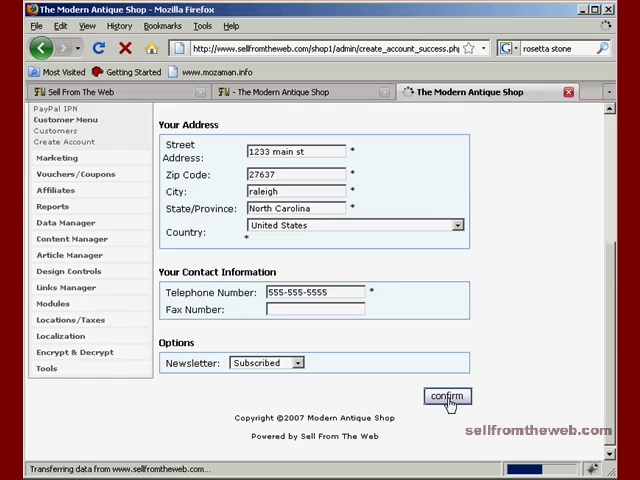
# Step: Finish creating test user 2's account and start a manual order from Customers/Orders
pyautogui.click(446, 396)
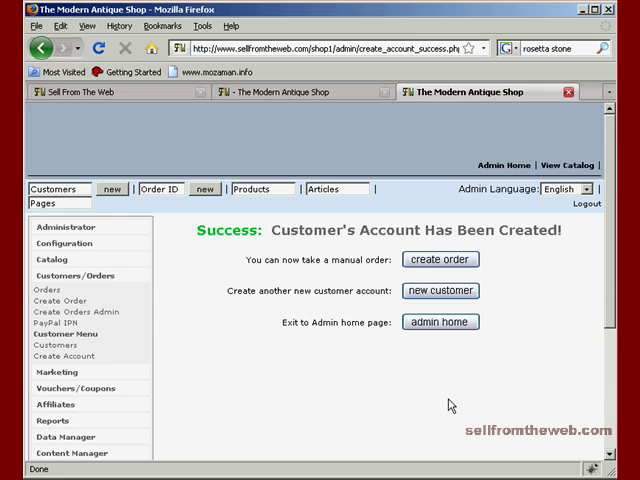
pyautogui.moveTo(344, 290)
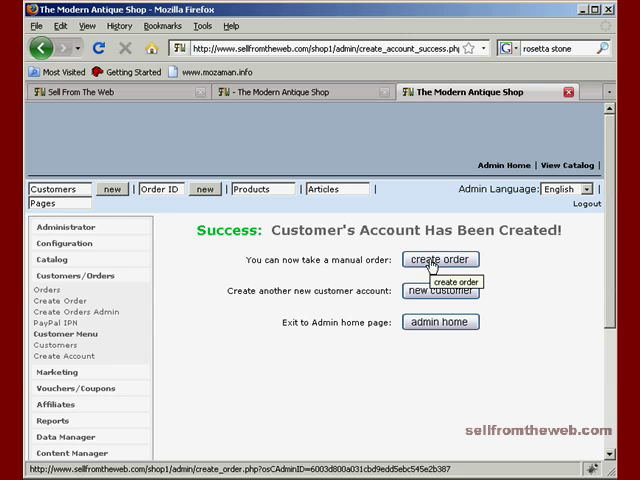
pyautogui.moveTo(60, 300)
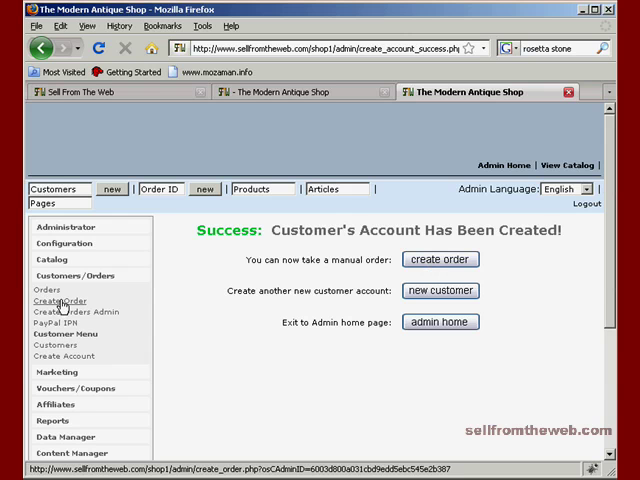
pyautogui.click(56, 300)
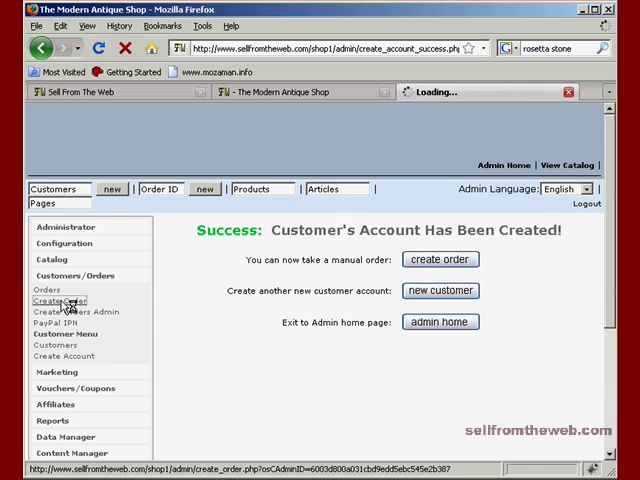
# Step: Select 'user 2, test' as the customer and confirm, opening step 2 of order #21
pyautogui.click(56, 300)
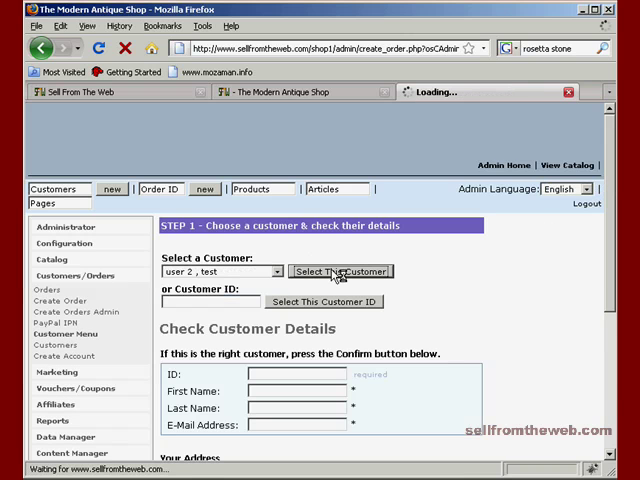
pyautogui.click(340, 272)
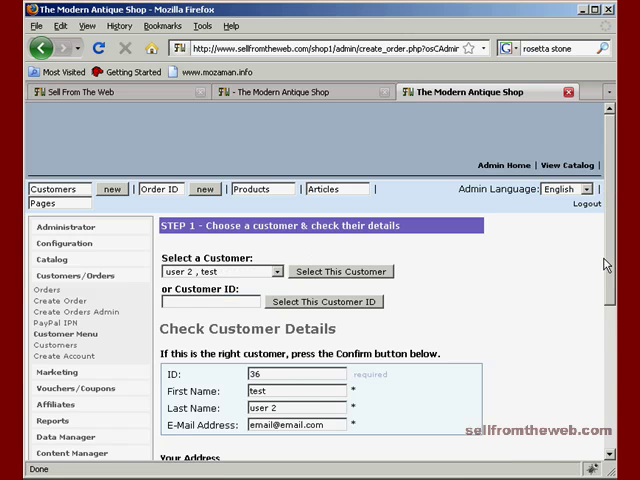
pyautogui.scroll(-3)
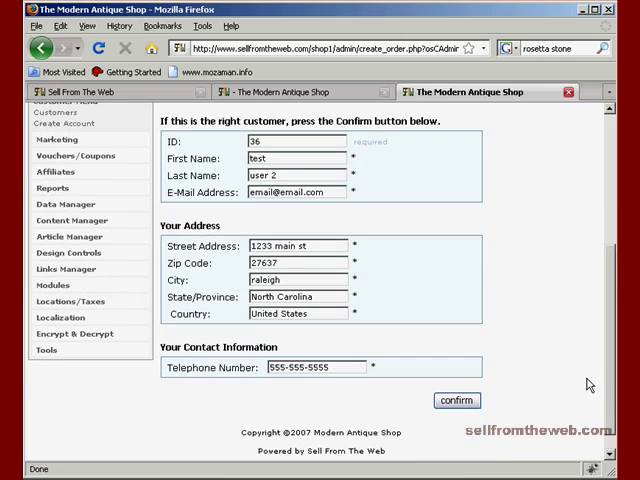
pyautogui.click(456, 400)
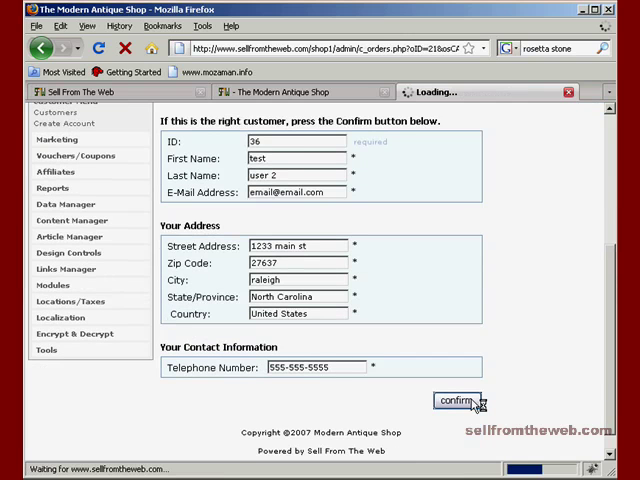
pyautogui.click(456, 400)
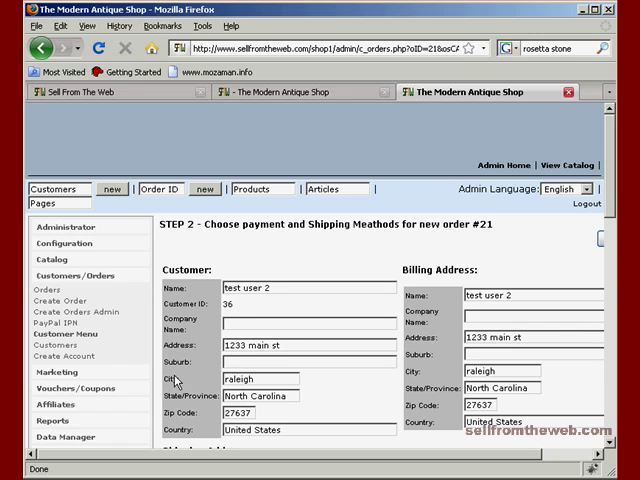
pyautogui.moveTo(604, 196)
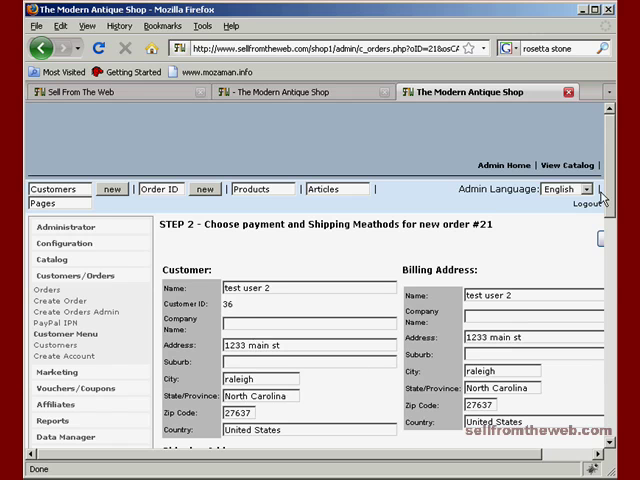
# Step: Try Credit Card but leave Payment on Local Pickup for order #21, then begin adding a product
pyautogui.scroll(-3)
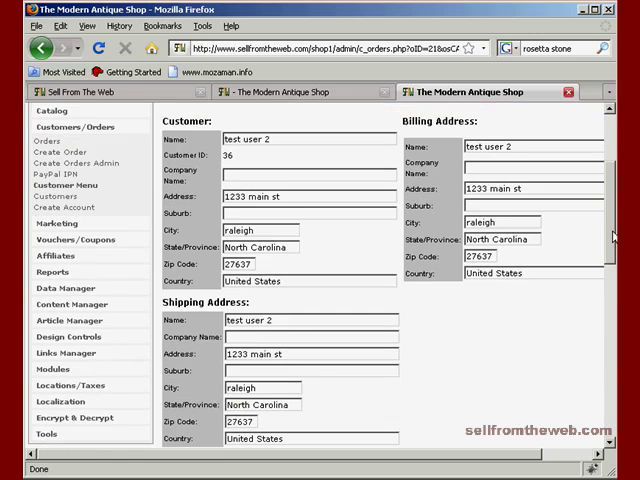
pyautogui.scroll(-3)
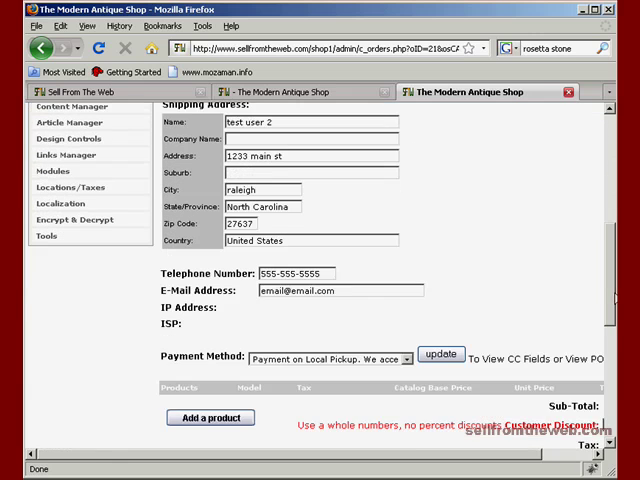
pyautogui.scroll(-3)
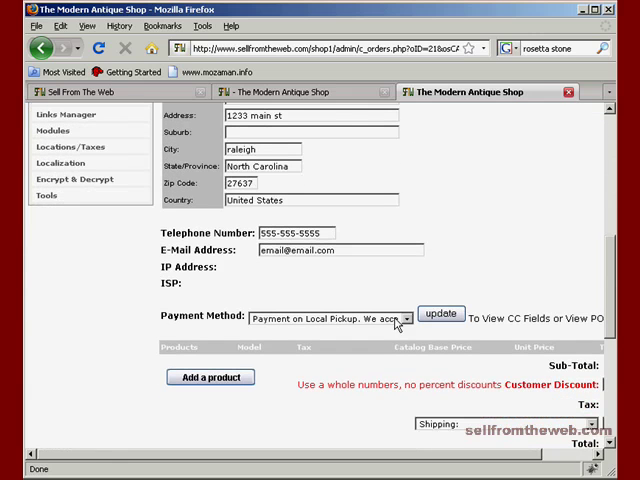
pyautogui.click(404, 312)
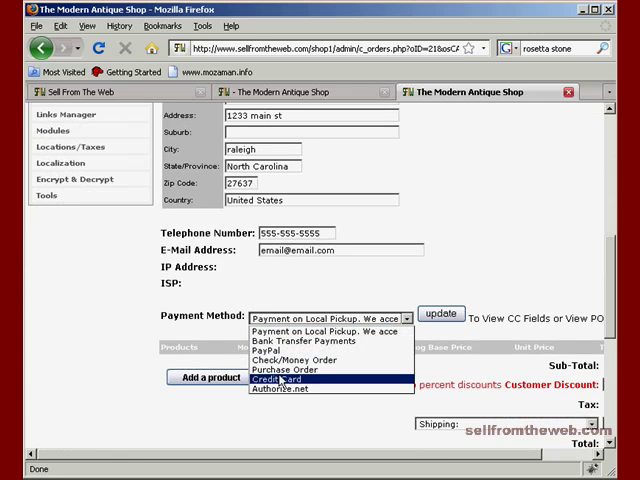
pyautogui.click(290, 380)
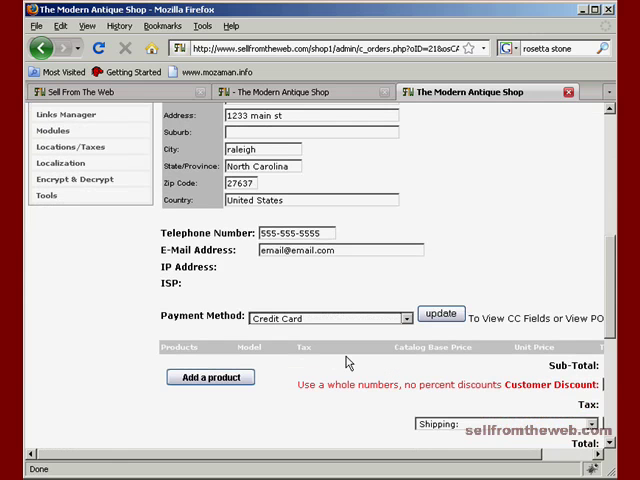
pyautogui.scroll(-3)
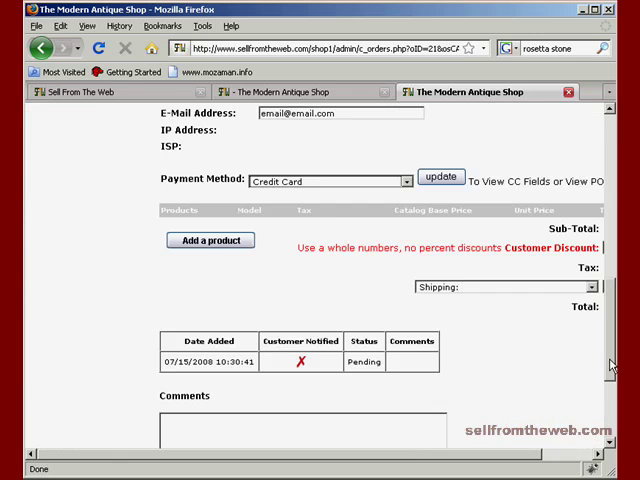
pyautogui.scroll(3)
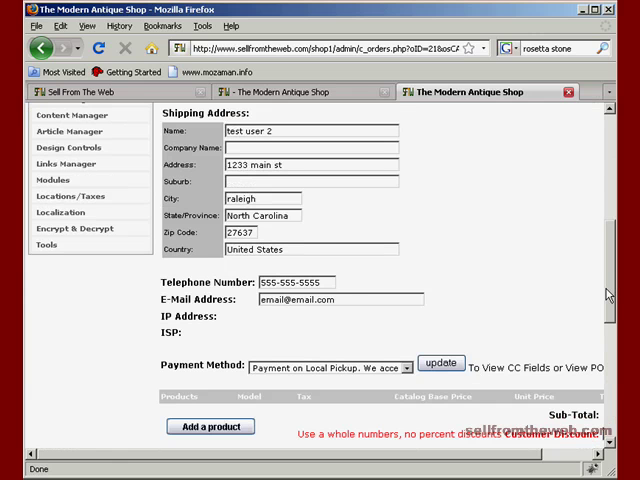
pyautogui.scroll(-3)
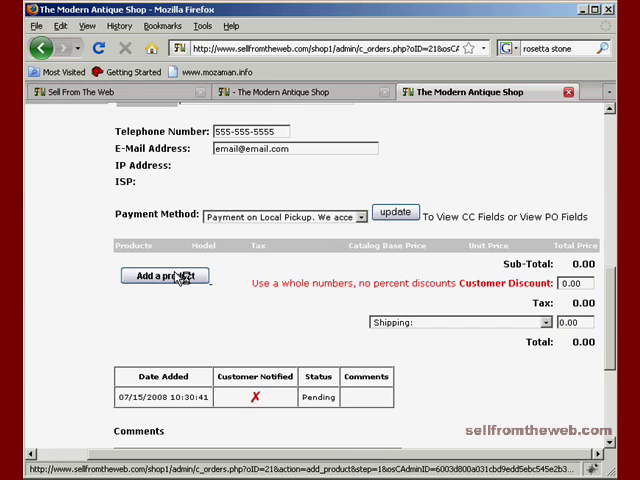
pyautogui.click(164, 276)
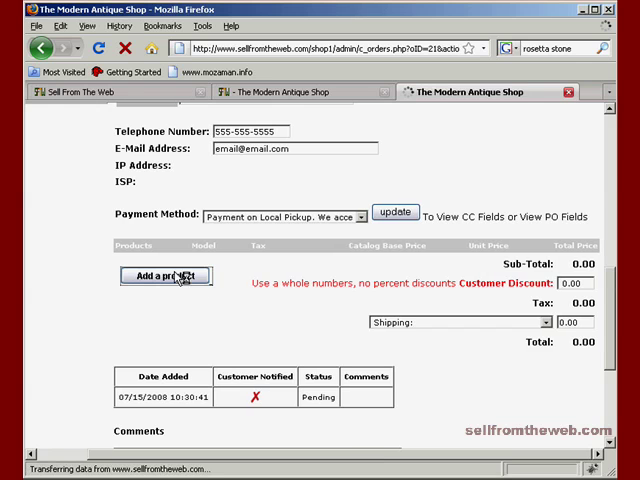
# Step: Choose the Lighting category and select the Tiffany Vine Chandelier for order #21
pyautogui.click(166, 276)
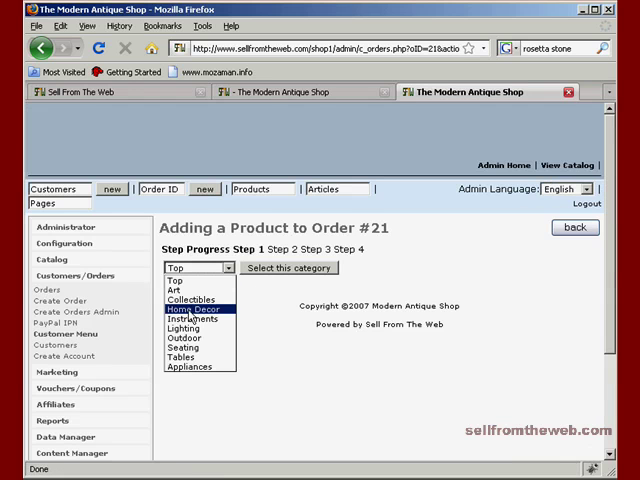
pyautogui.click(190, 320)
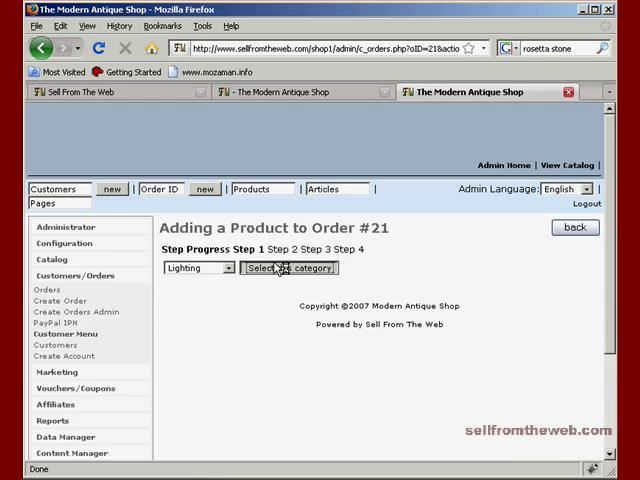
pyautogui.click(288, 268)
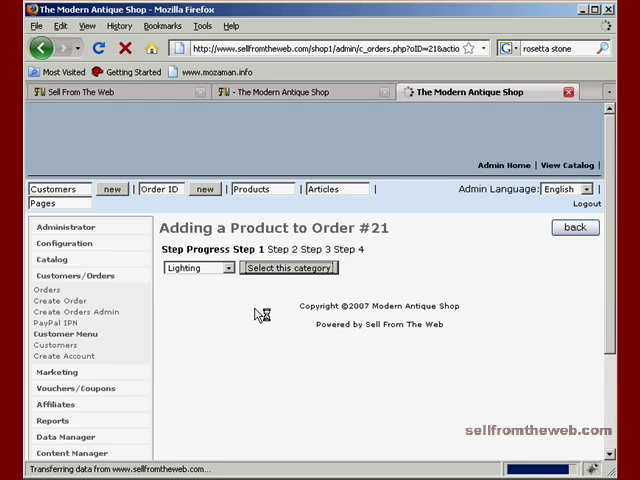
pyautogui.click(288, 268)
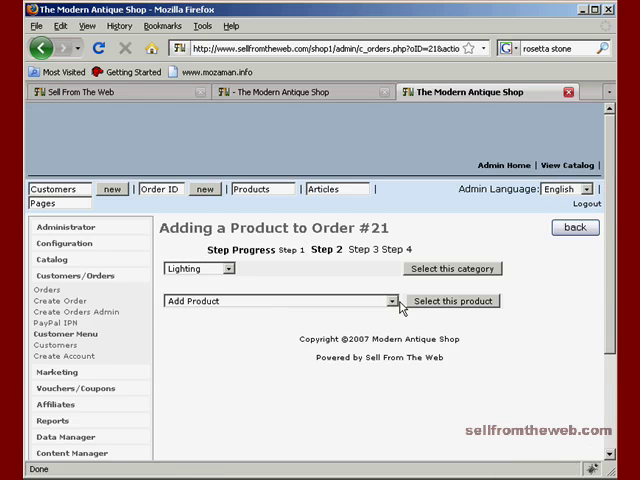
pyautogui.click(384, 300)
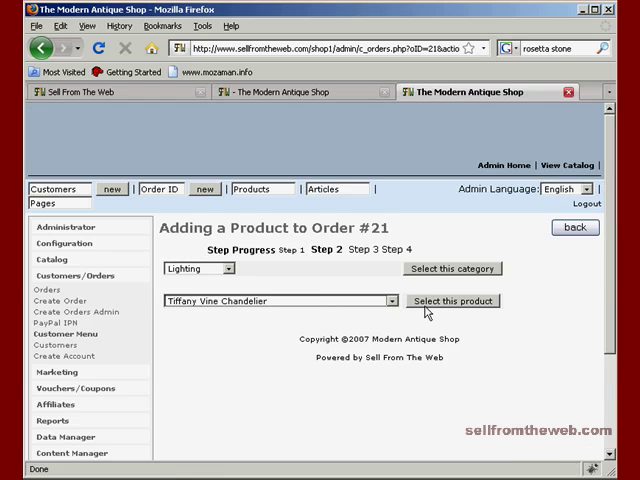
pyautogui.click(452, 300)
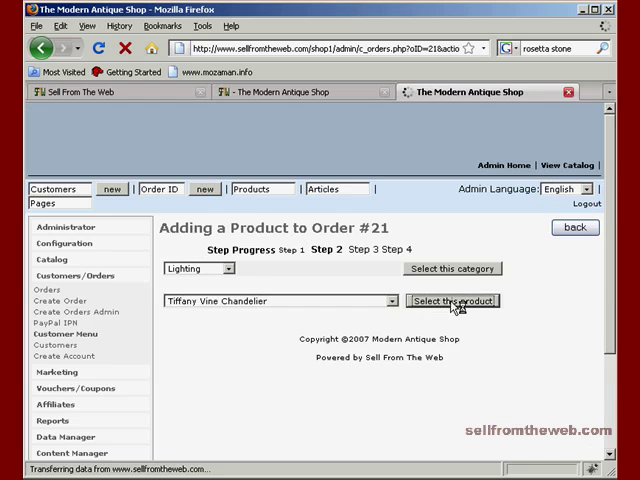
pyautogui.click(452, 300)
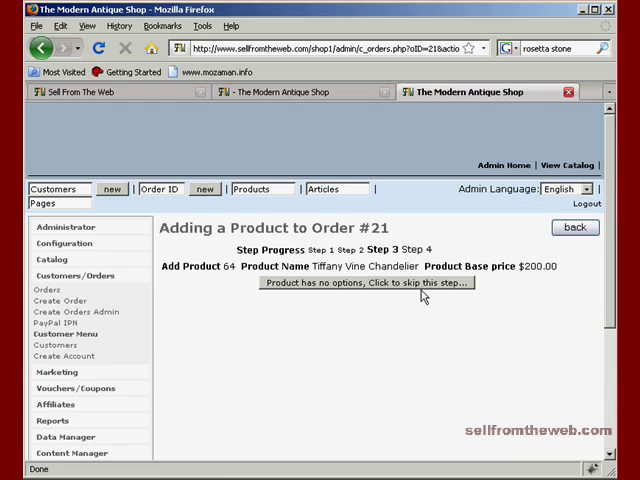
# Step: Skip options, keep quantity 1 and add the $200.00 chandelier to the order
pyautogui.click(360, 282)
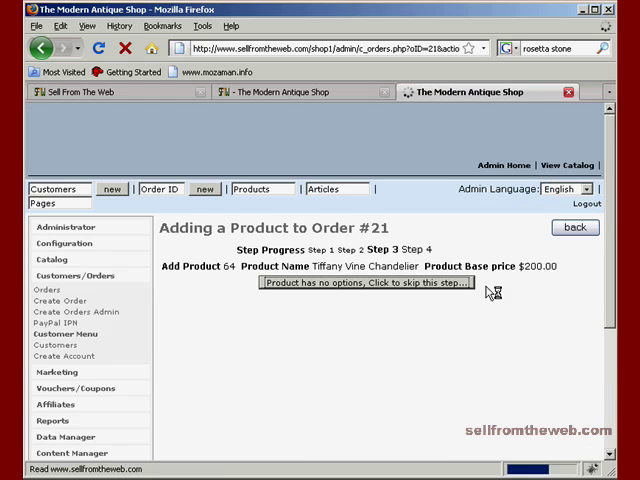
pyautogui.click(358, 282)
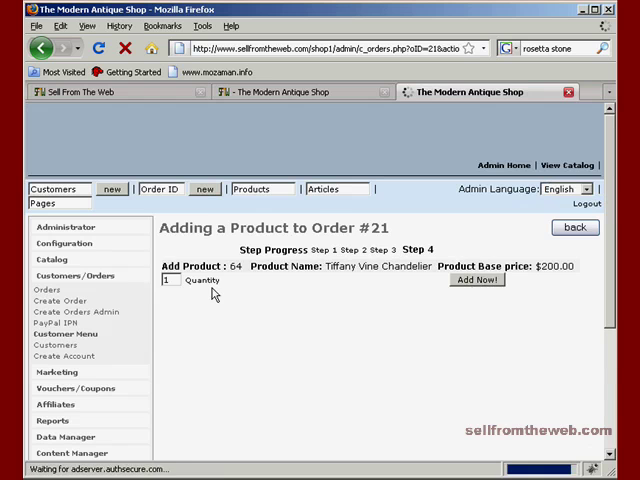
pyautogui.click(476, 280)
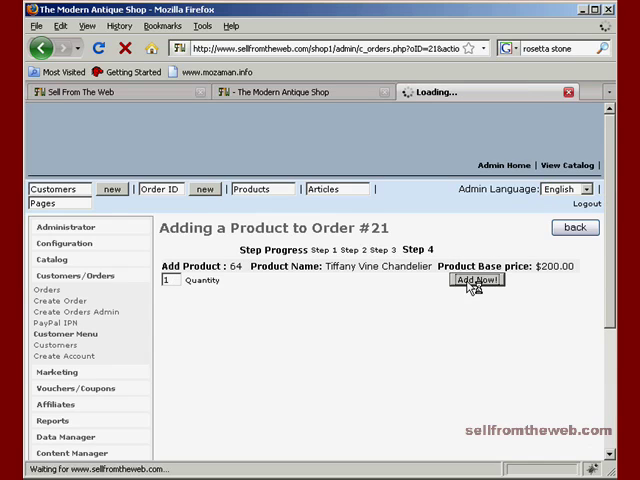
pyautogui.click(476, 280)
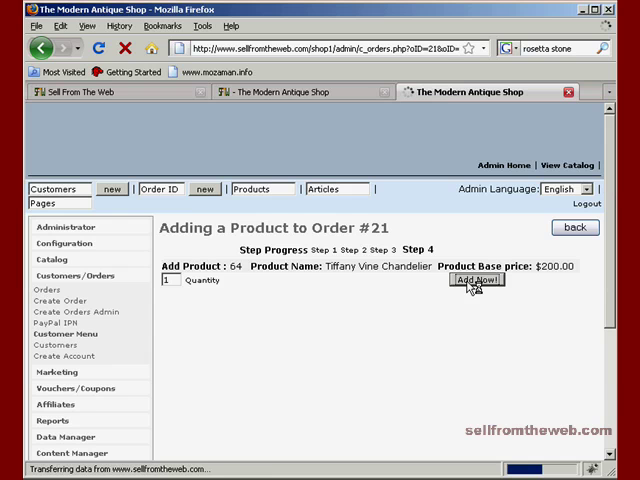
pyautogui.click(474, 280)
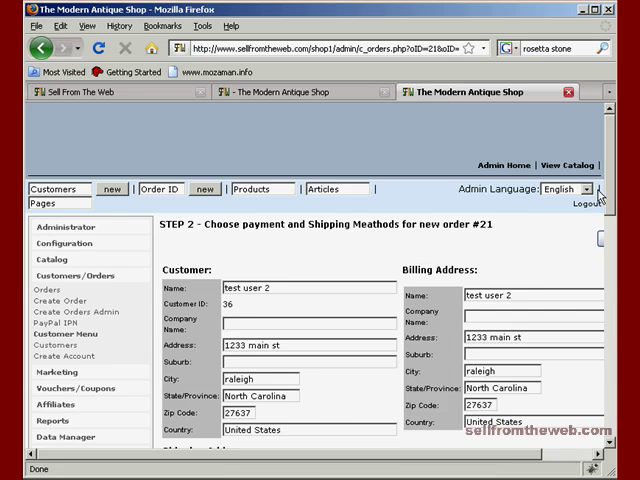
pyautogui.scroll(-3)
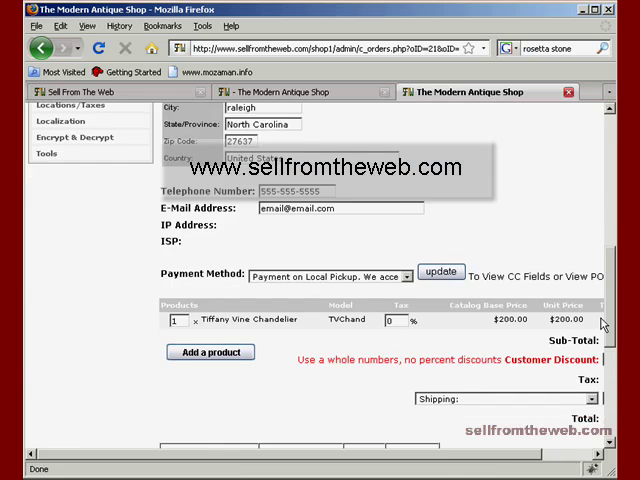
pyautogui.scroll(-3)
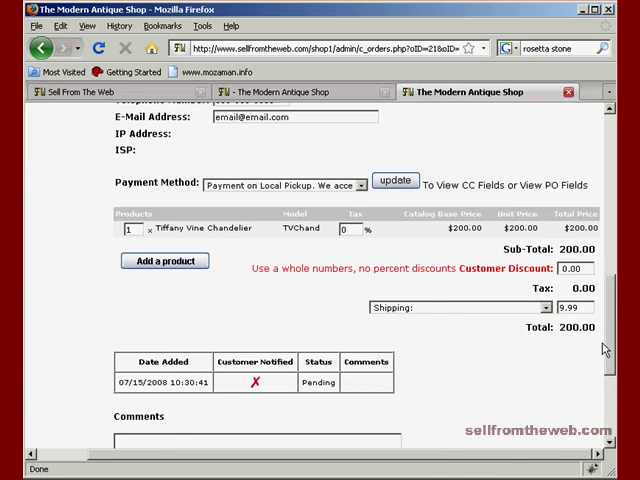
pyautogui.scroll(-3)
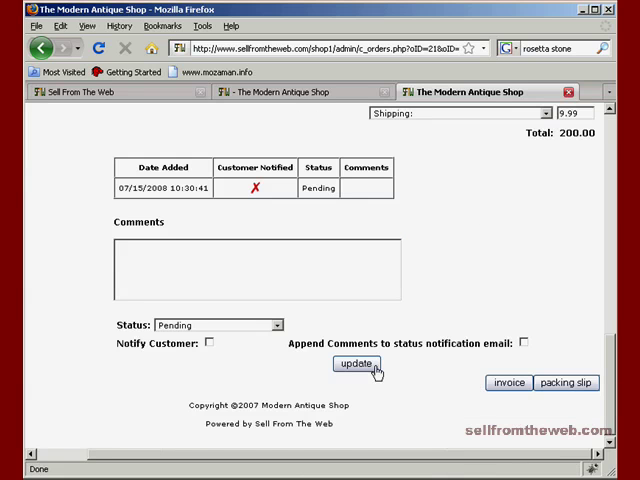
# Step: Set order #21 to Processing with Notify Customer ticked and update it
pyautogui.click(216, 324)
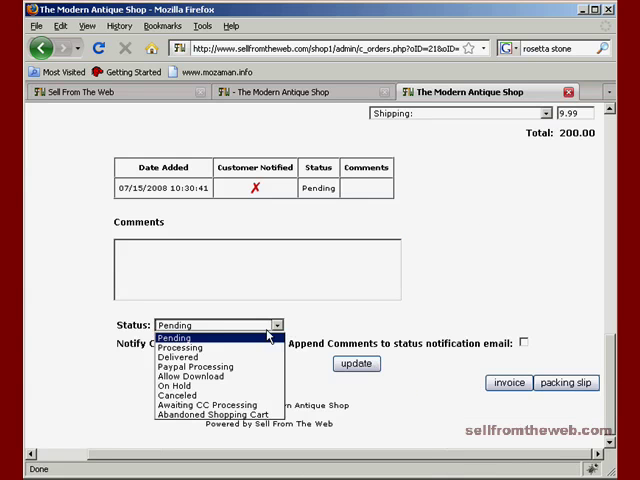
pyautogui.click(180, 348)
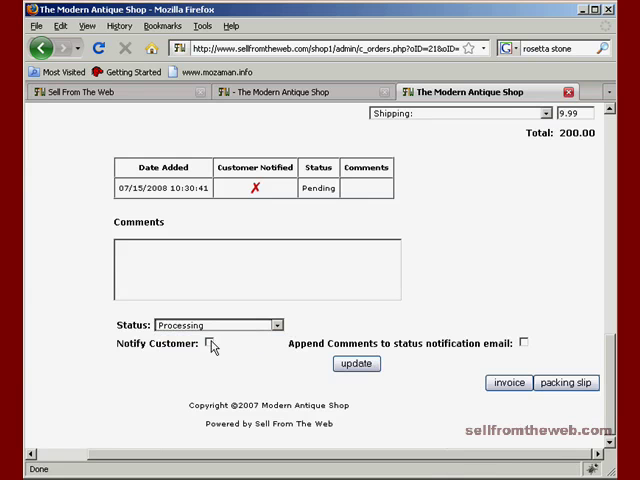
pyautogui.click(208, 344)
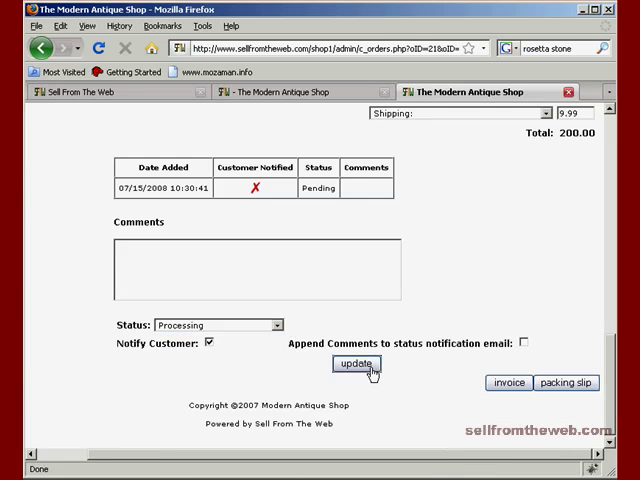
pyautogui.click(356, 364)
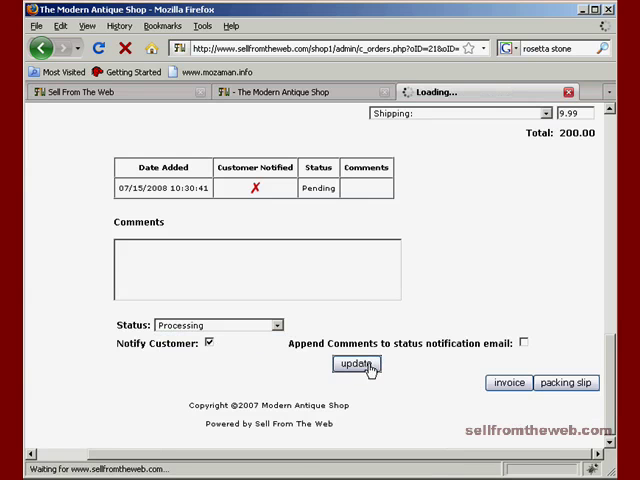
pyautogui.moveTo(356, 364)
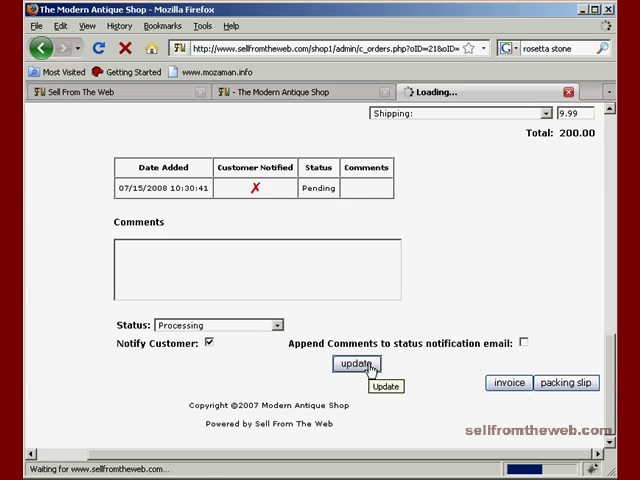
pyautogui.click(356, 364)
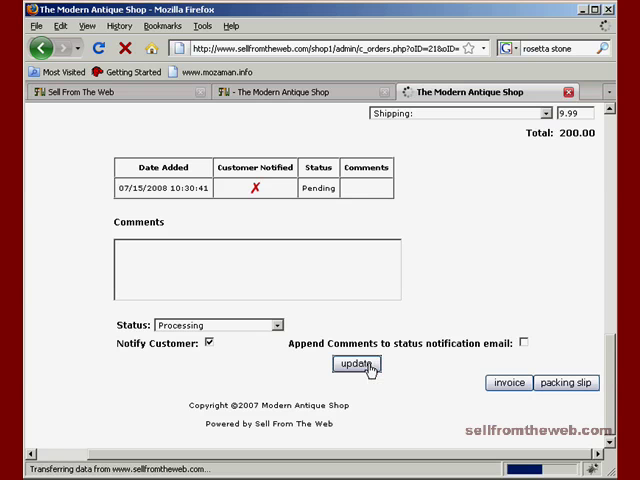
pyautogui.click(356, 364)
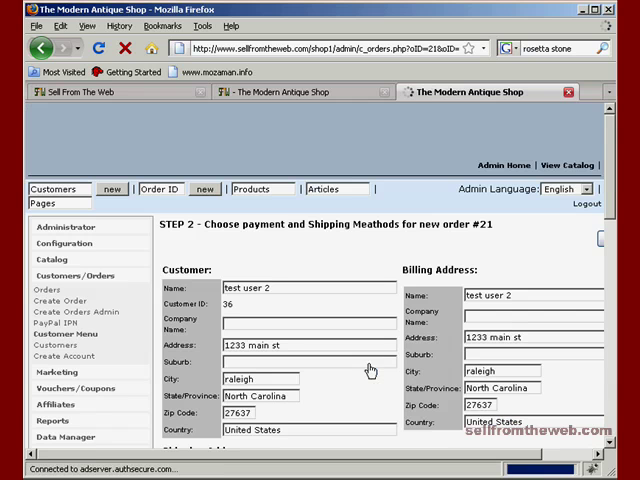
# Step: Show the Orders list with test user 2's new Processing order alongside test user's
pyautogui.click(44, 288)
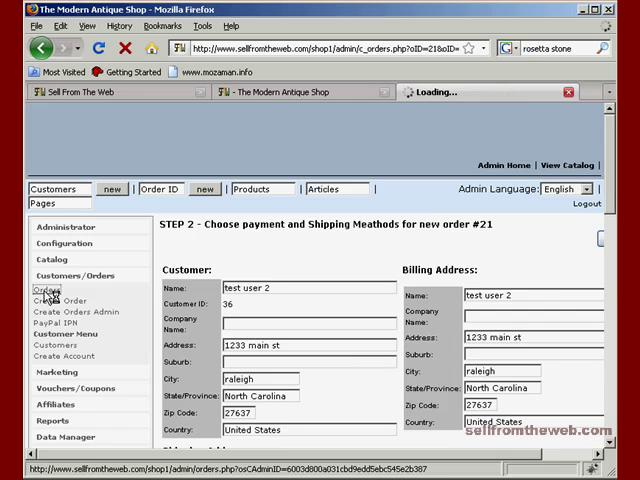
pyautogui.click(50, 294)
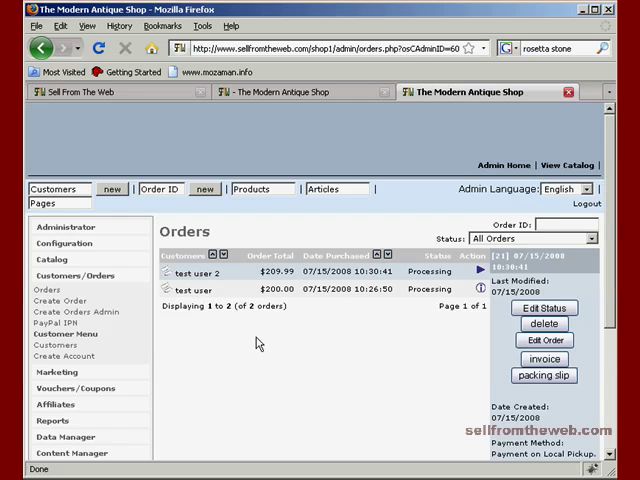
pyautogui.moveTo(316, 358)
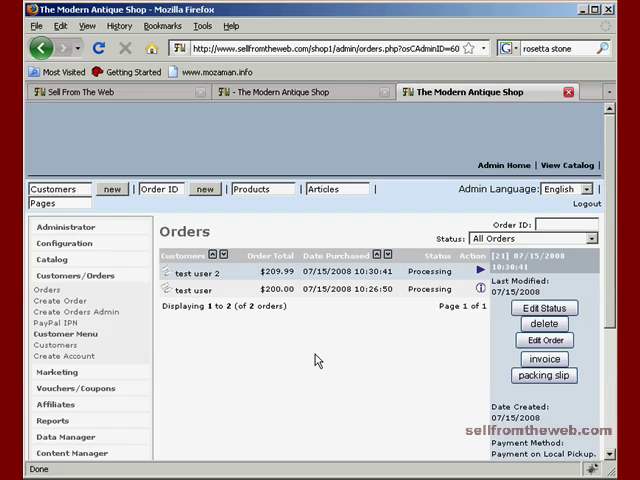